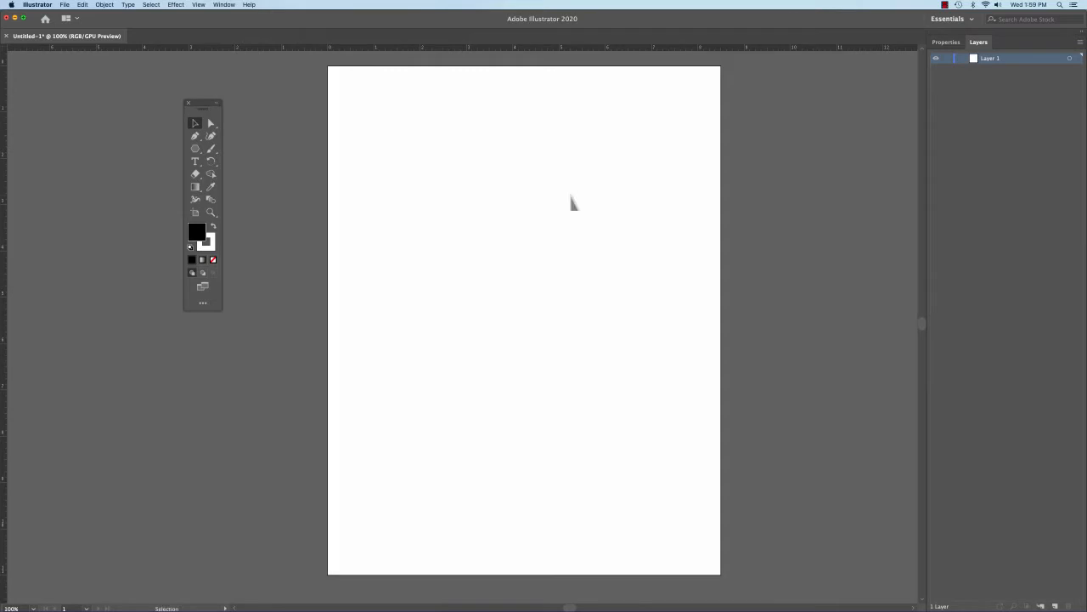
{"action": "mouse_move", "coordinate": [525, 250]}
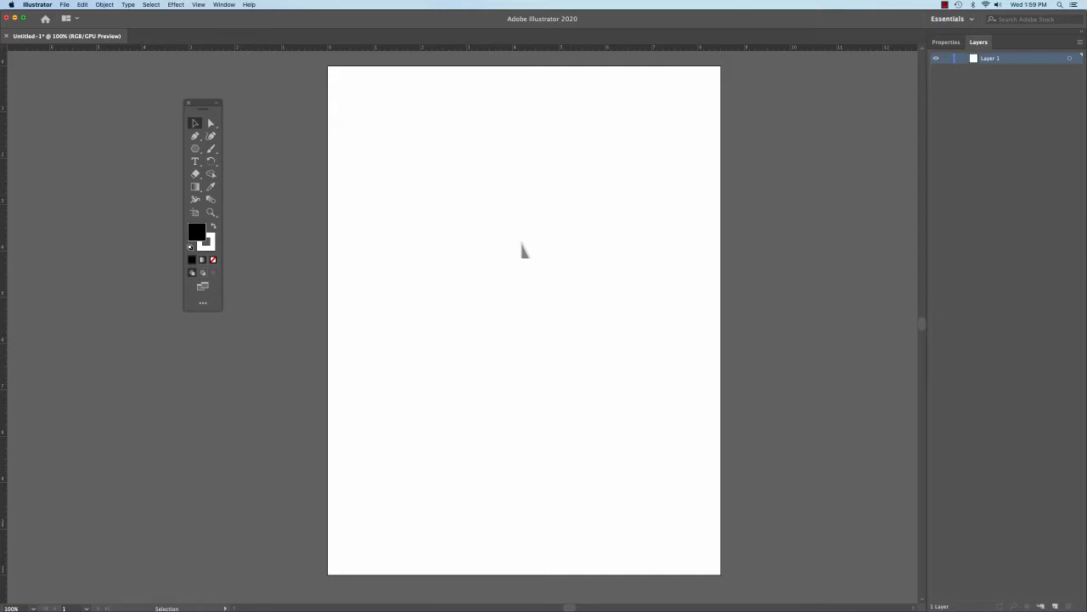
{"action": "mouse_move", "coordinate": [546, 270]}
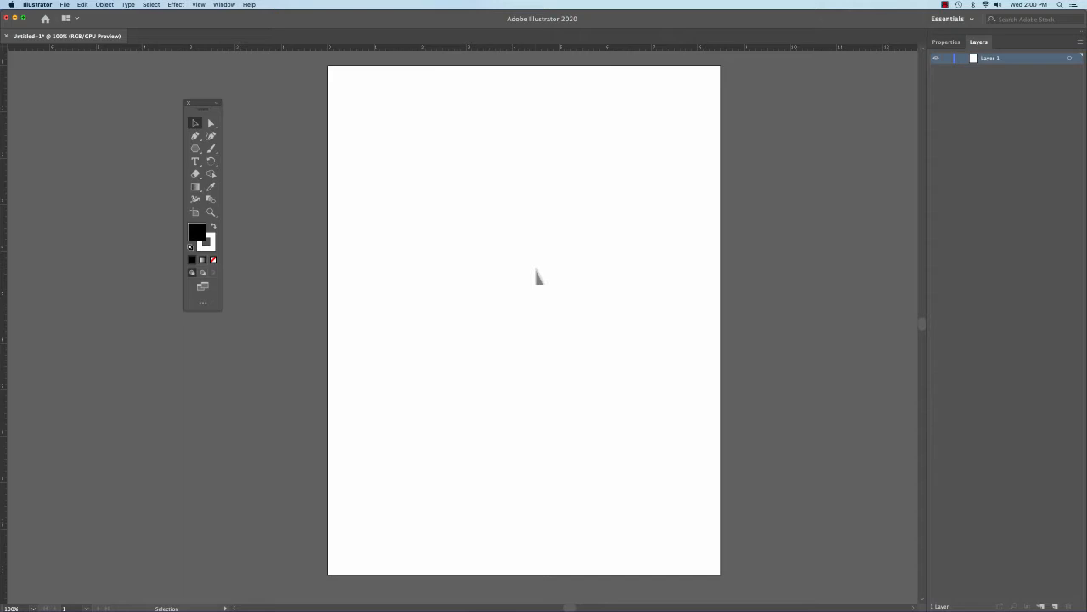
{"action": "mouse_move", "coordinate": [406, 220]}
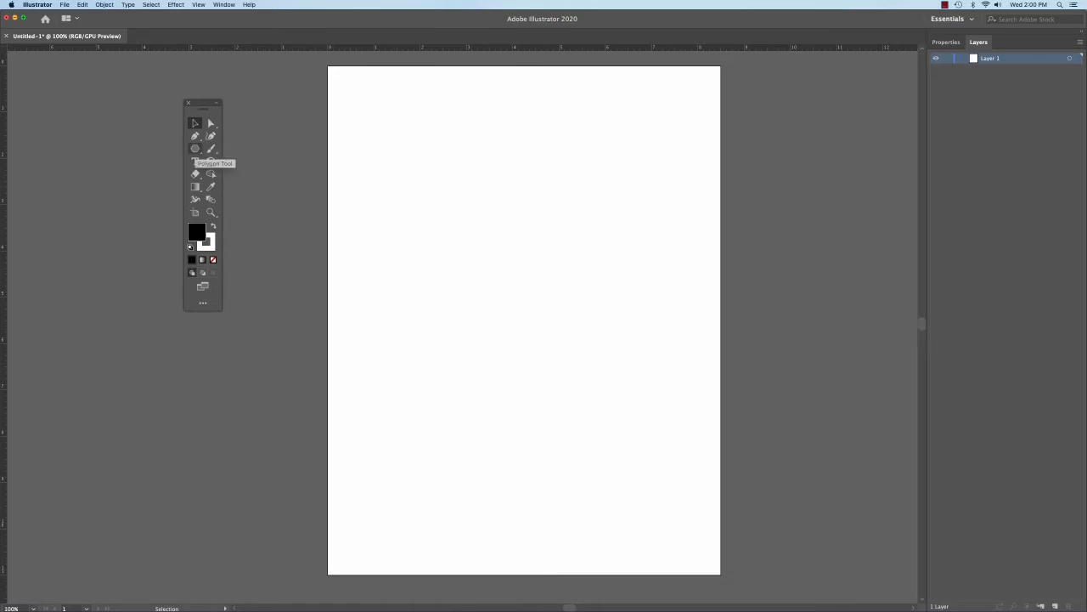
Step: Draw a five-sided black polygon and rotate it 180° so its point faces down
{"action": "left_click", "coordinate": [196, 149]}
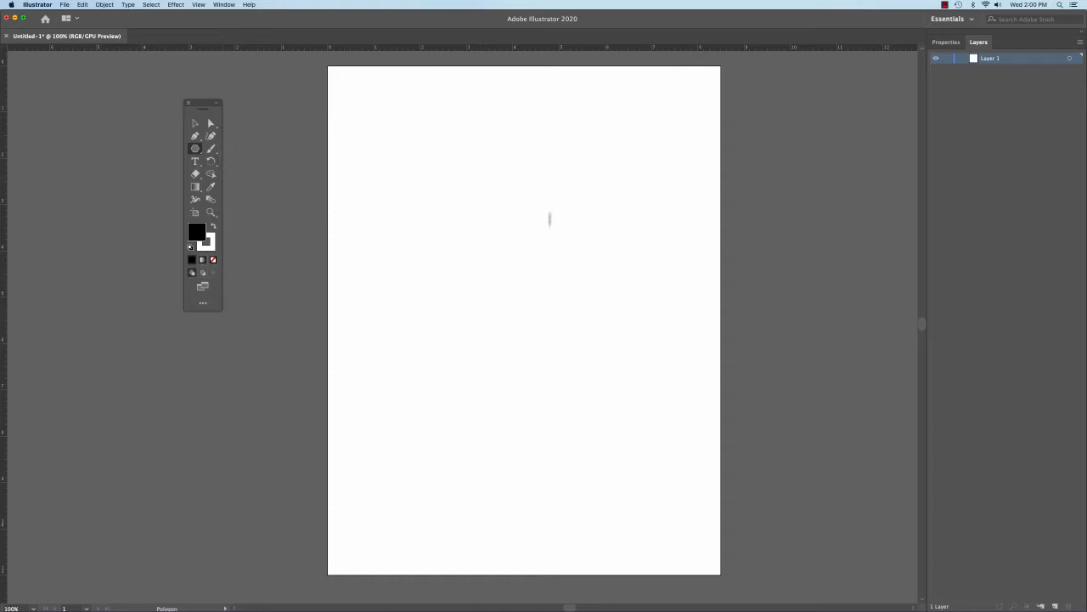
{"action": "left_click", "coordinate": [550, 219]}
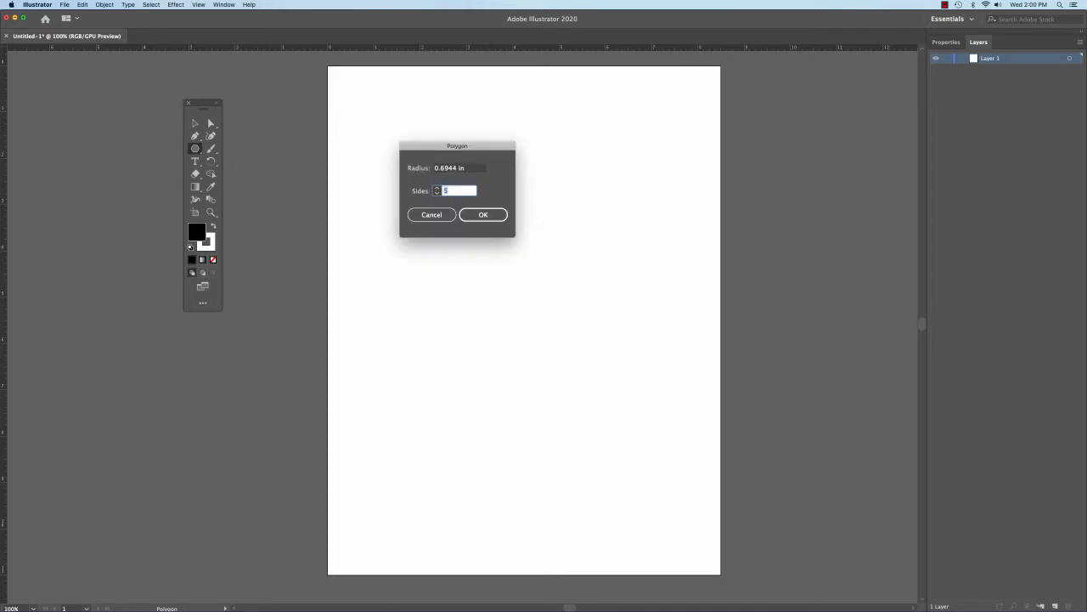
{"action": "left_click_drag", "start_coordinate": [457, 146], "coordinate": [519, 195]}
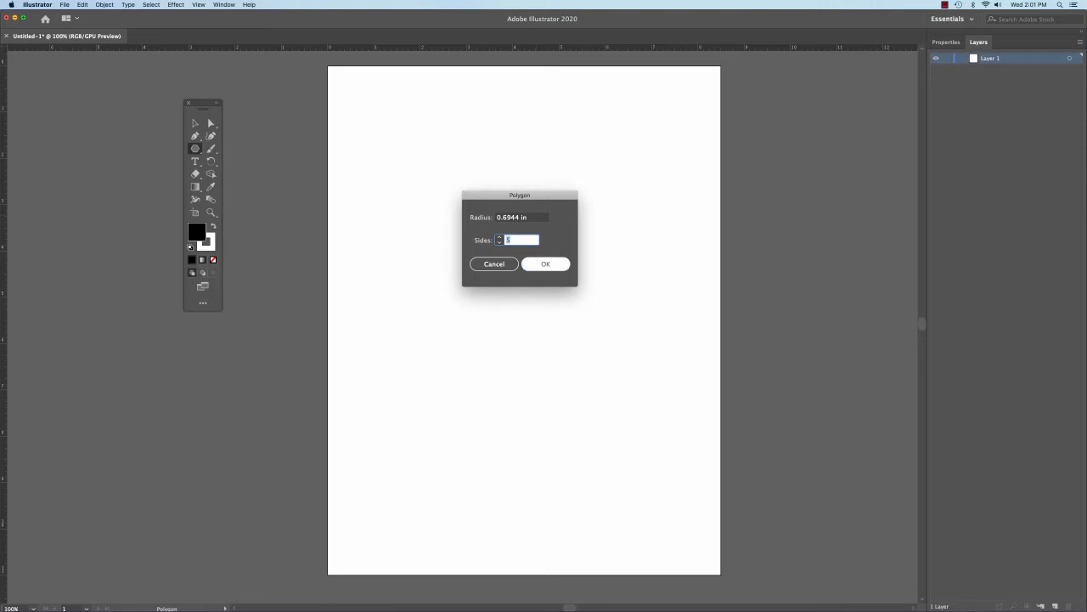
{"action": "left_click", "coordinate": [545, 264]}
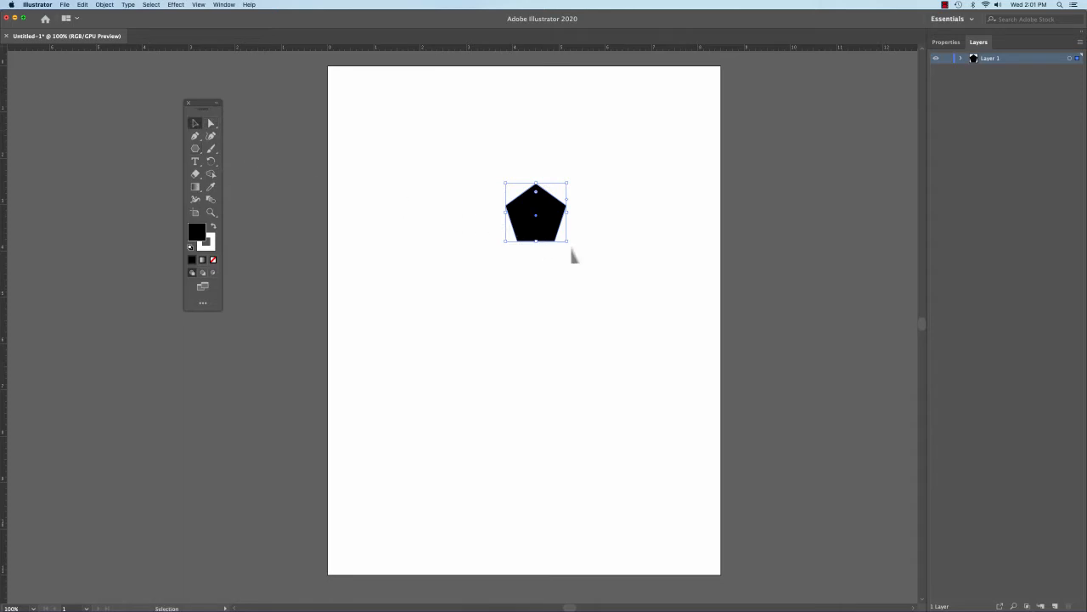
{"action": "left_click", "coordinate": [580, 250]}
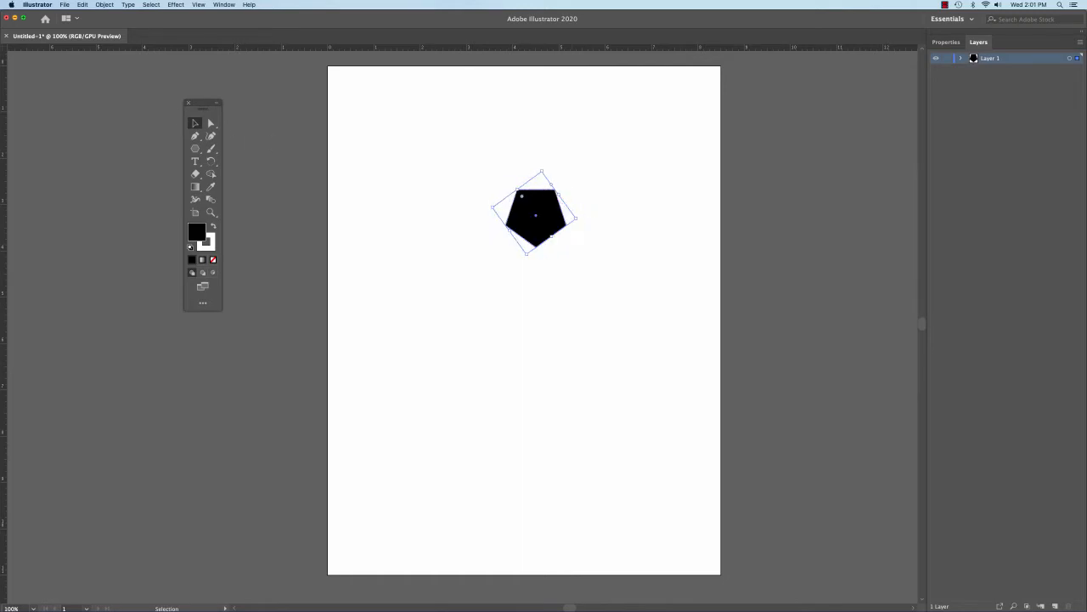
{"action": "left_click", "coordinate": [407, 200]}
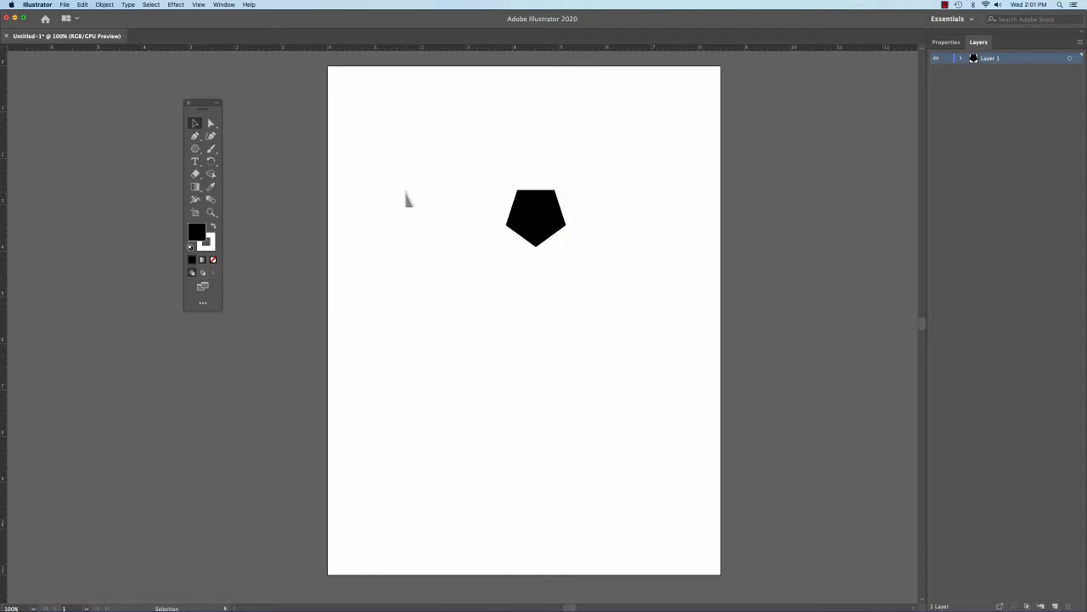
Step: Enlarge the point-down pentagon about threefold and zoom the view to 150%
{"action": "left_click", "coordinate": [535, 217]}
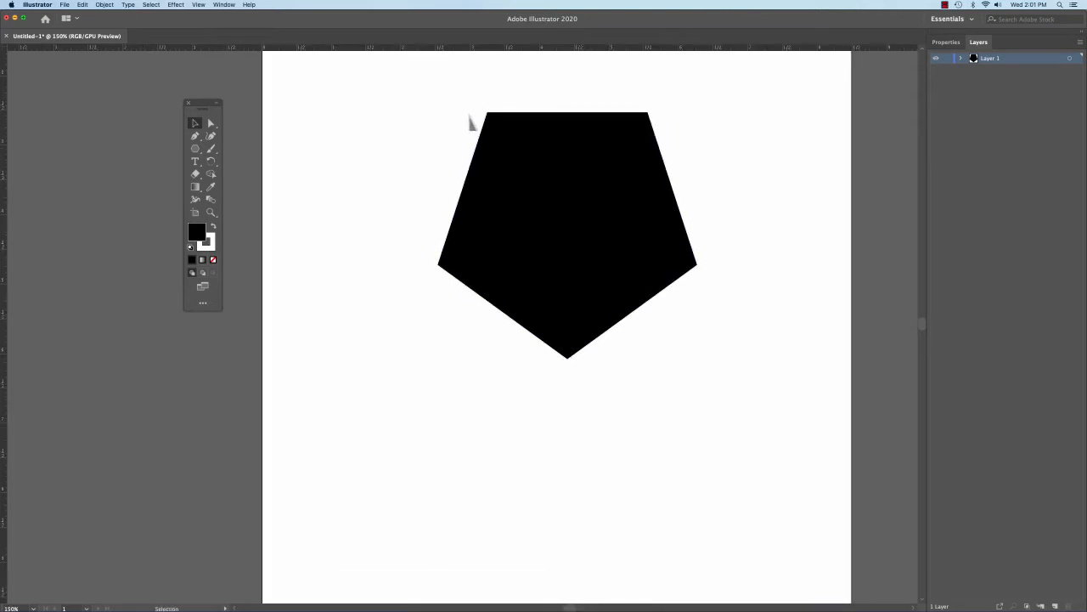
{"action": "mouse_move", "coordinate": [718, 177]}
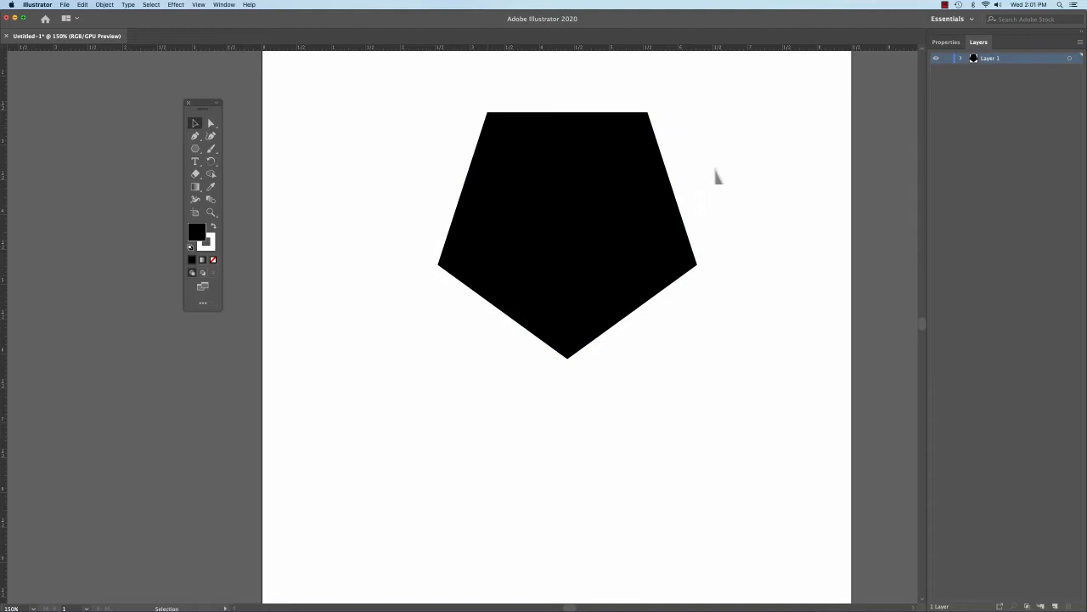
{"action": "left_click", "coordinate": [568, 229]}
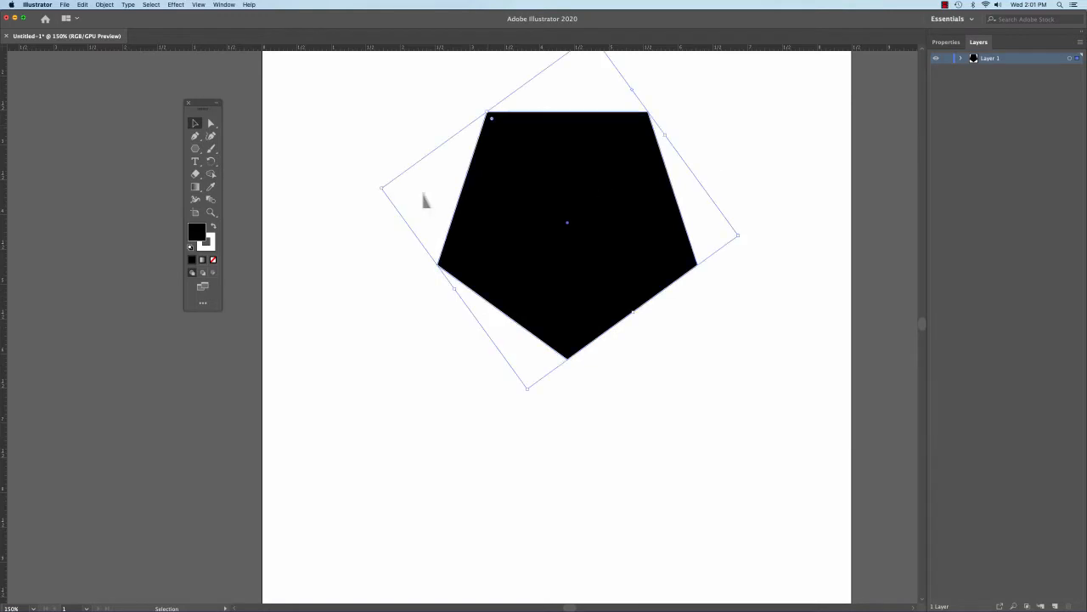
{"action": "mouse_move", "coordinate": [225, 144]}
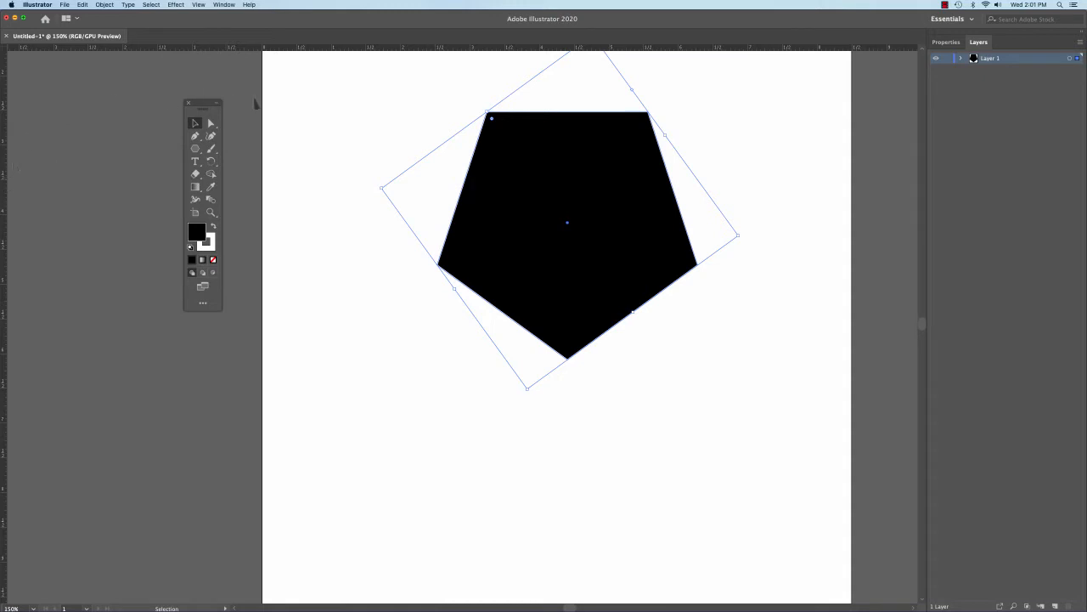
{"action": "left_click", "coordinate": [348, 126]}
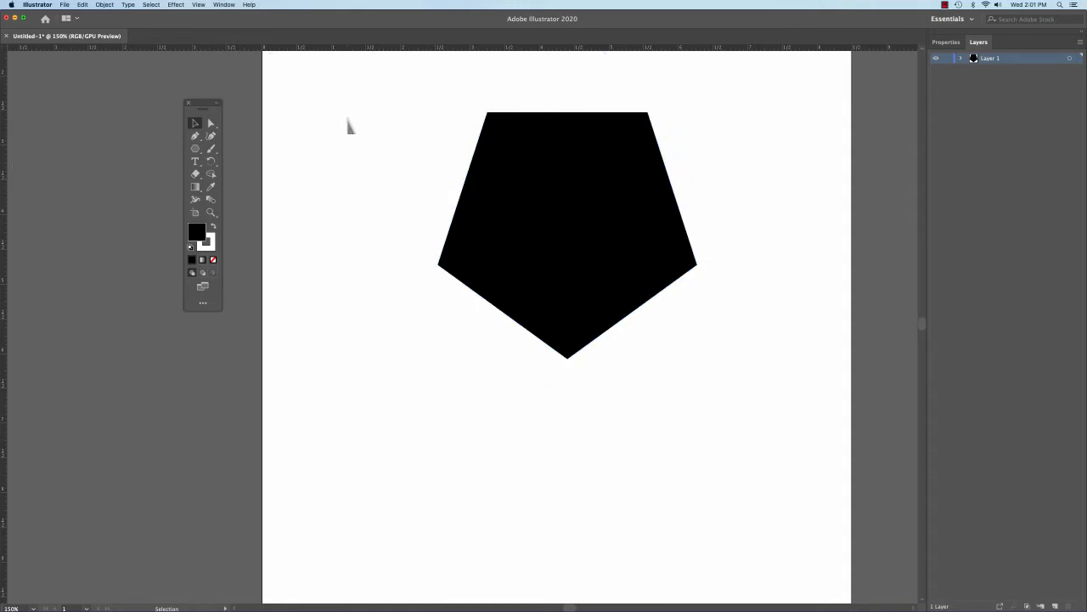
{"action": "left_click", "coordinate": [198, 5]}
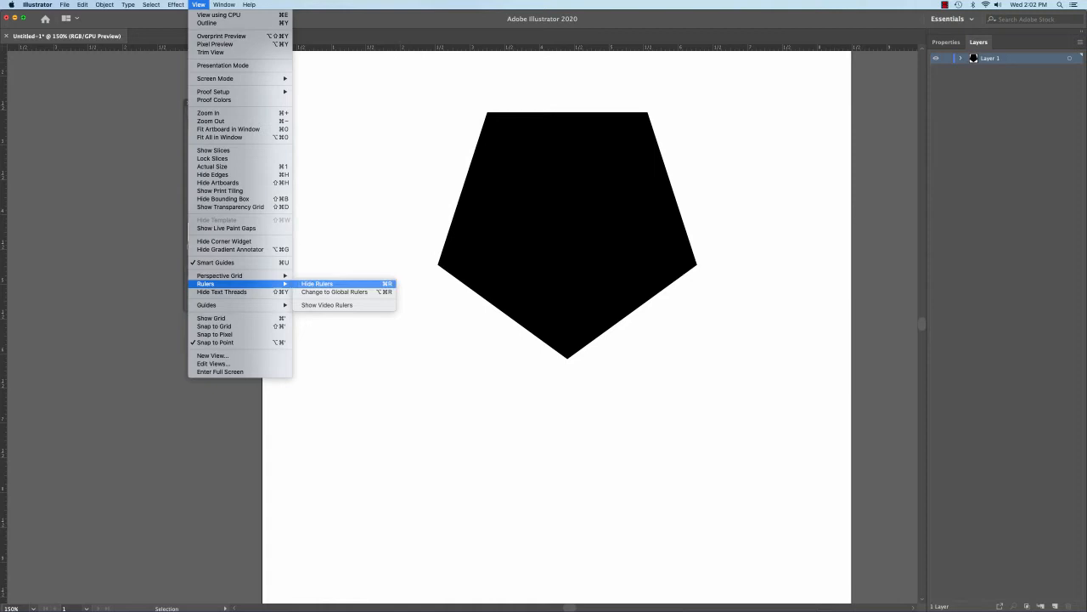
Step: Add vertical guides at both side corners and drag the top anchors out onto them
{"action": "left_click", "coordinate": [316, 283]}
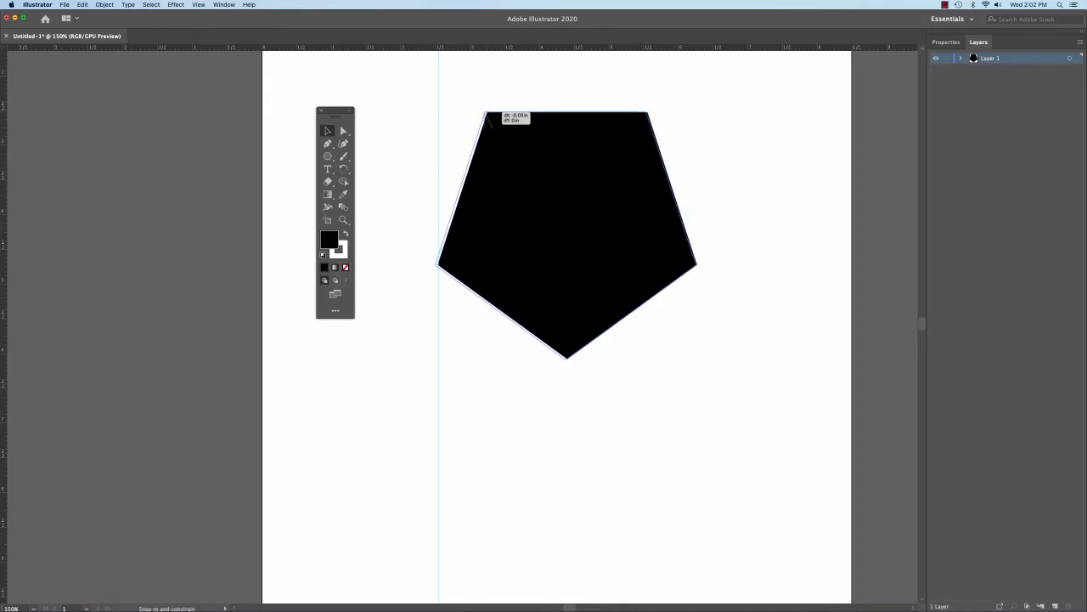
{"action": "left_click_drag", "start_coordinate": [568, 234], "coordinate": [542, 234]}
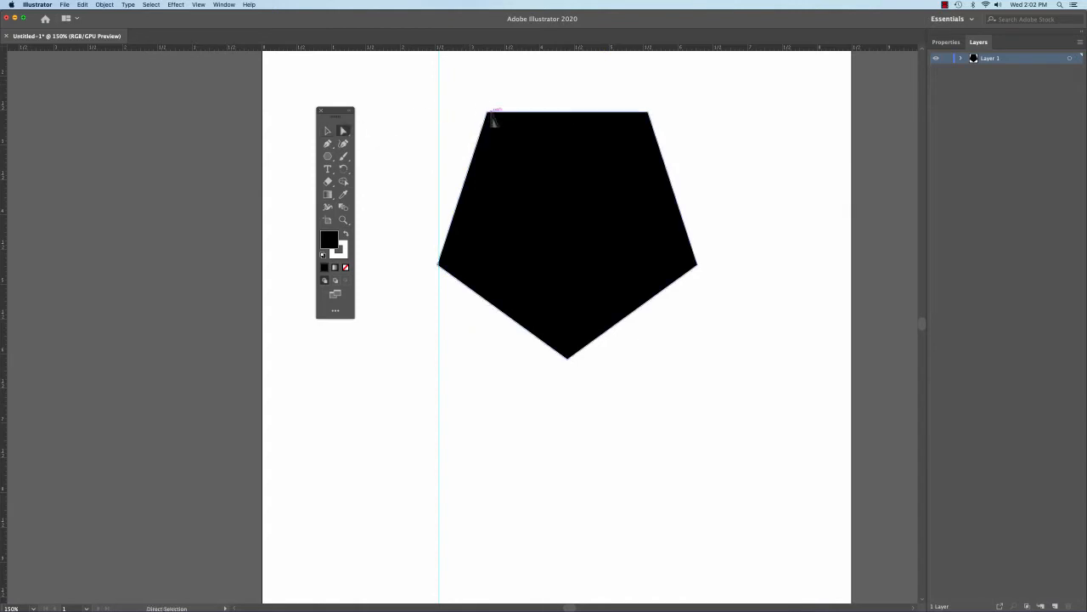
{"action": "left_click_drag", "start_coordinate": [493, 115], "coordinate": [482, 119]}
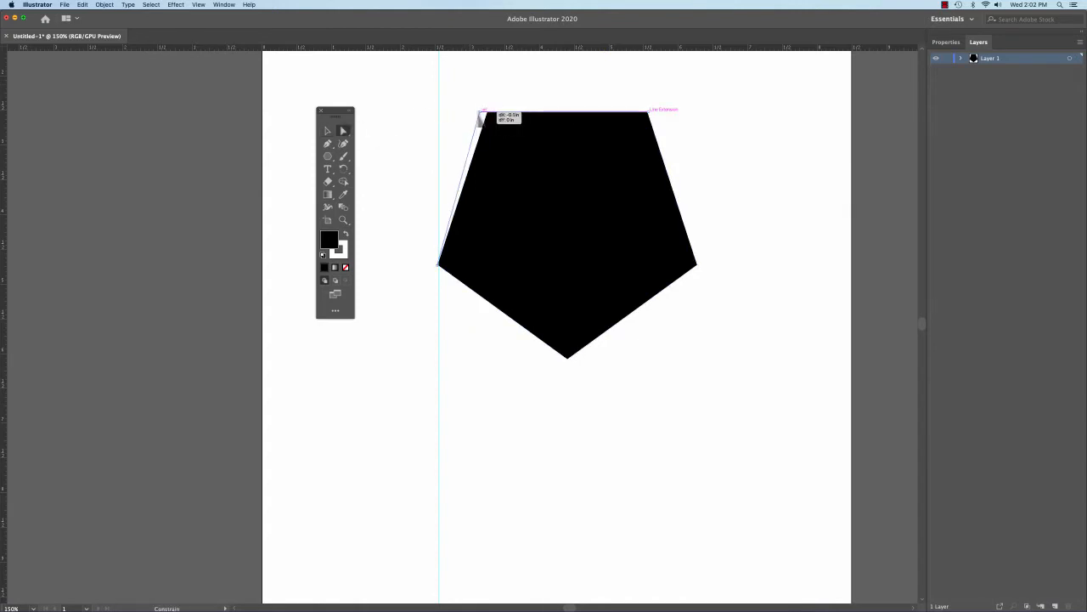
{"action": "left_click_drag", "start_coordinate": [483, 115], "coordinate": [444, 115]}
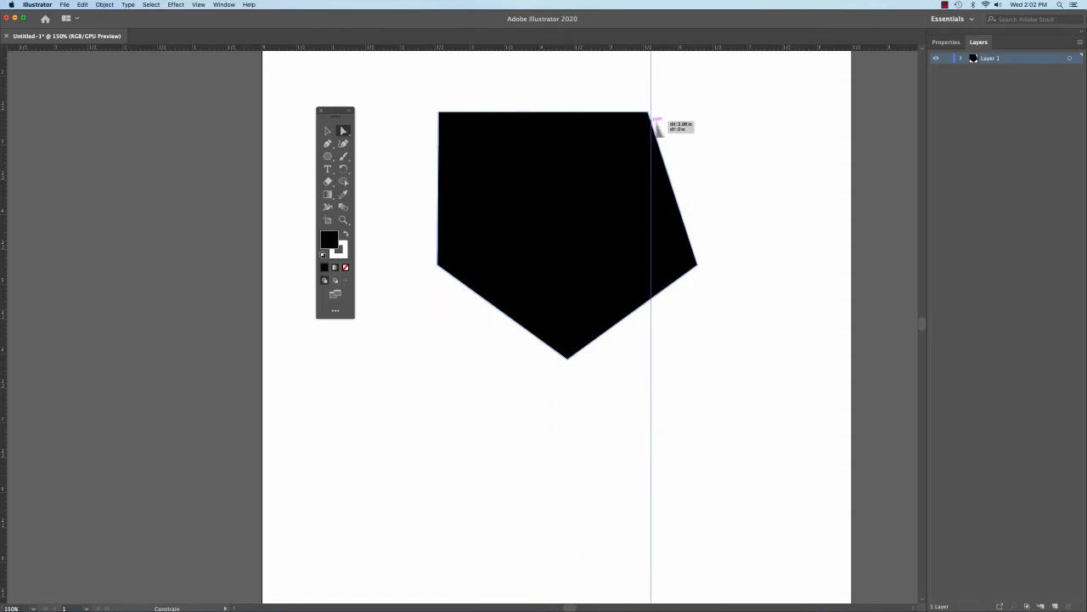
{"action": "left_click_drag", "start_coordinate": [652, 127], "coordinate": [698, 136]}
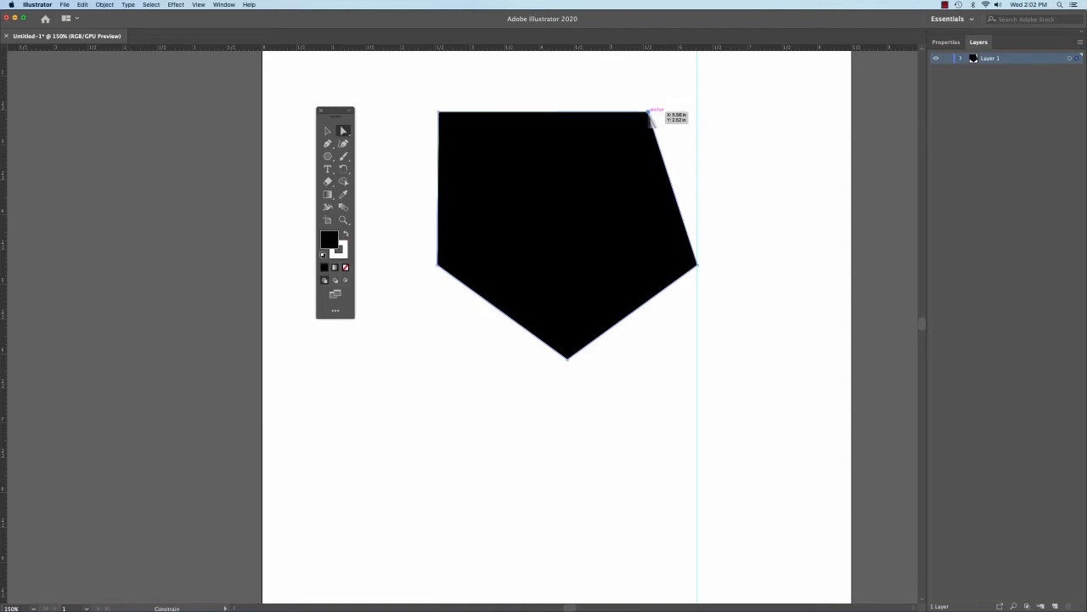
{"action": "left_click_drag", "start_coordinate": [650, 119], "coordinate": [692, 123]}
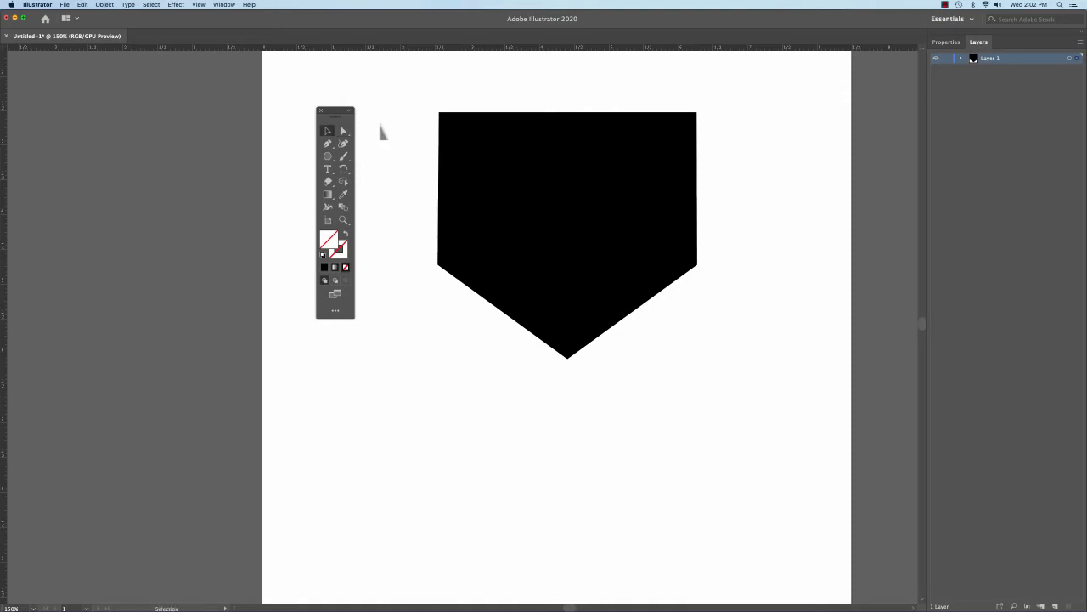
Step: Expand the selected shield with Object > Expand, keeping Fill and Stroke checked
{"action": "left_click", "coordinate": [568, 230]}
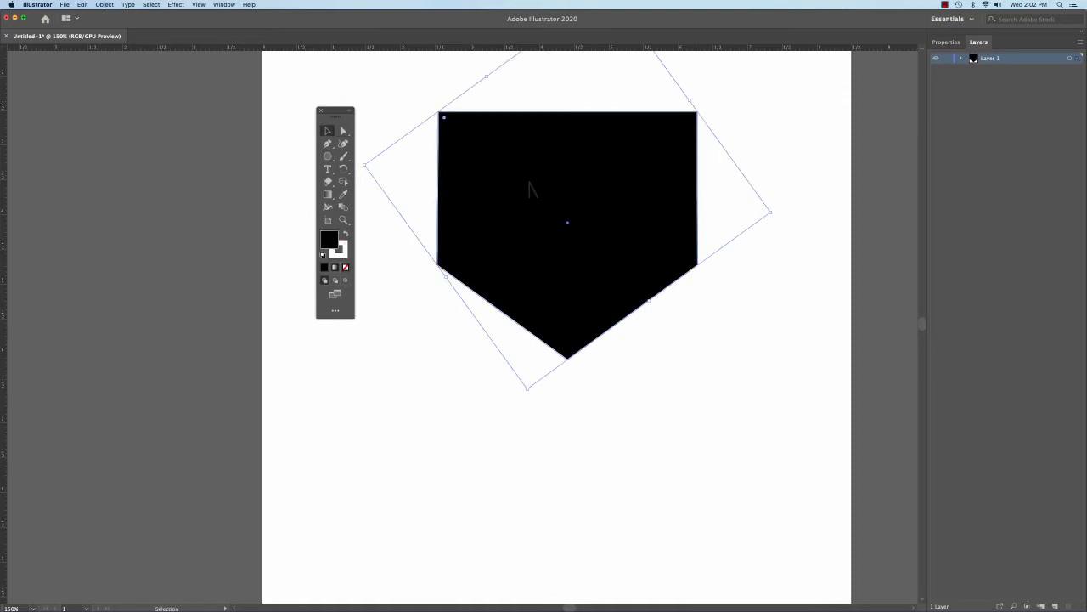
{"action": "left_click", "coordinate": [105, 5]}
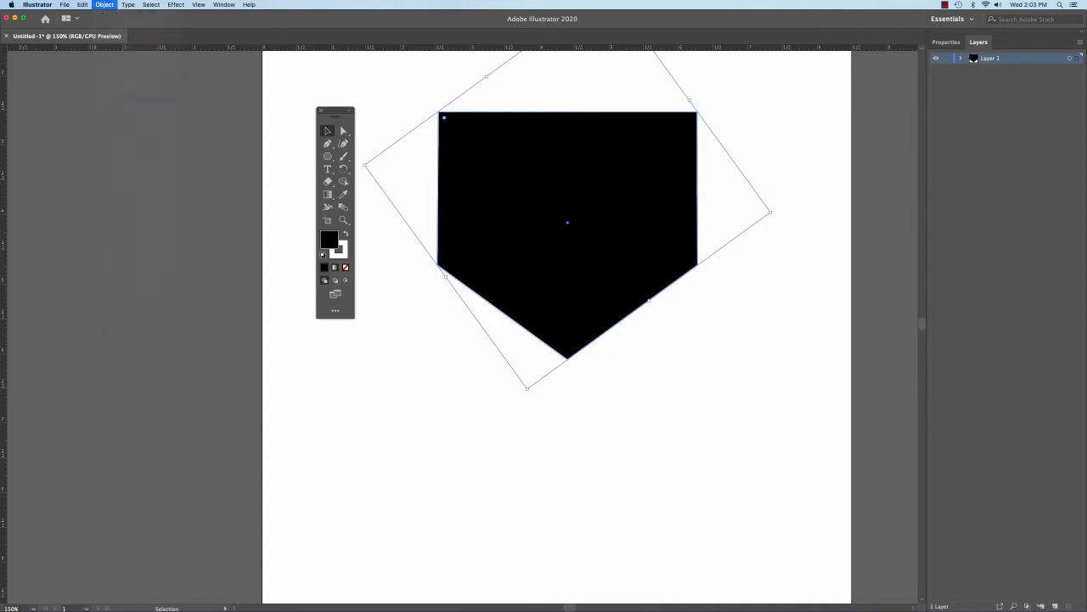
{"action": "left_click", "coordinate": [105, 4]}
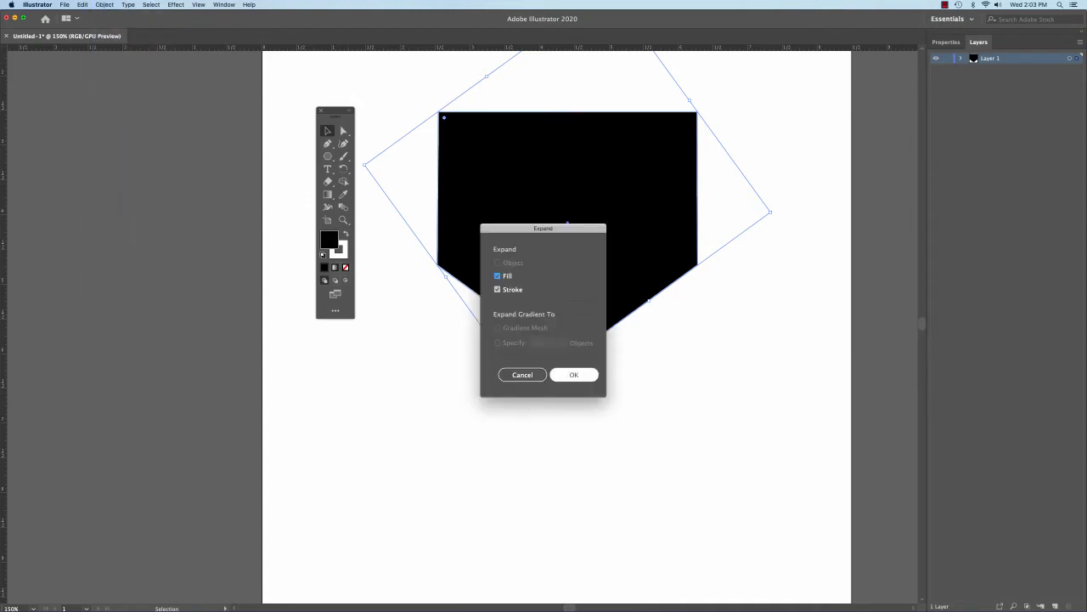
{"action": "left_click", "coordinate": [573, 374]}
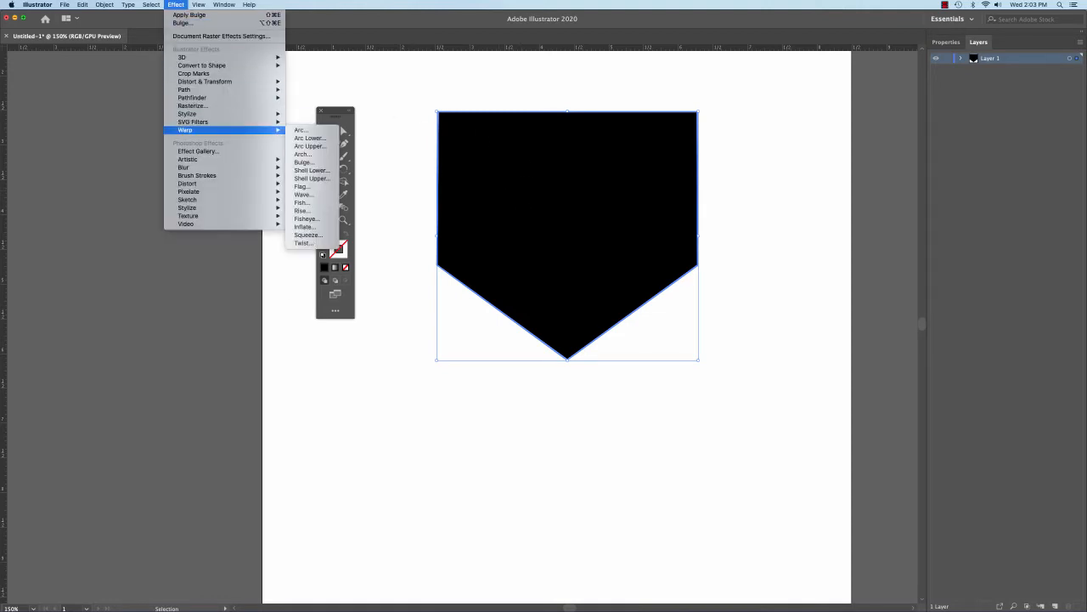
Step: Apply a Warp effect to the shield, previewing Inflate and Bulge before settling on FishEye
{"action": "left_click", "coordinate": [198, 6]}
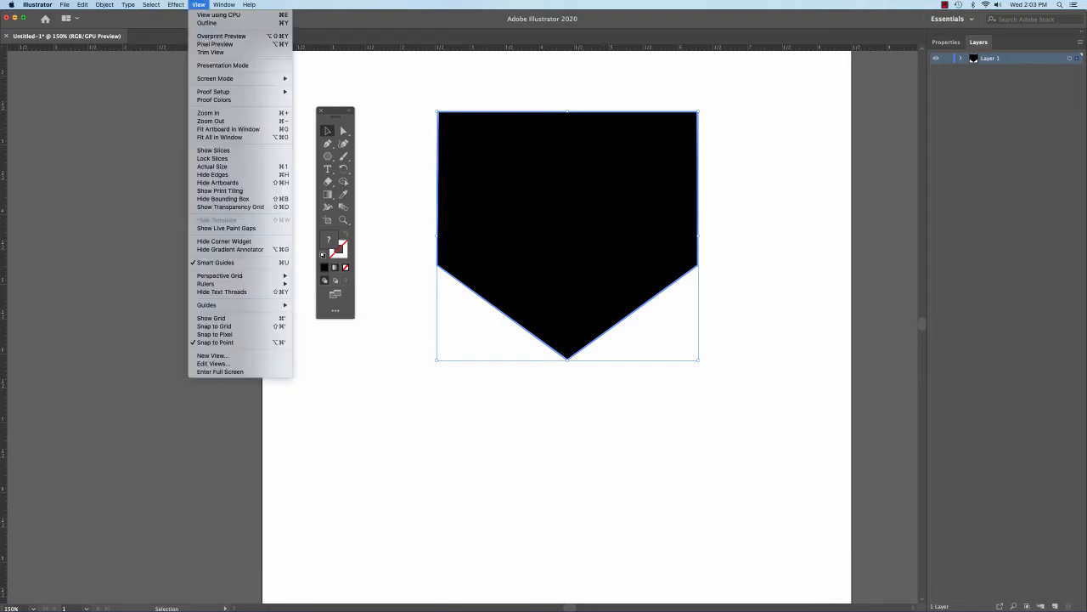
{"action": "left_click", "coordinate": [176, 4]}
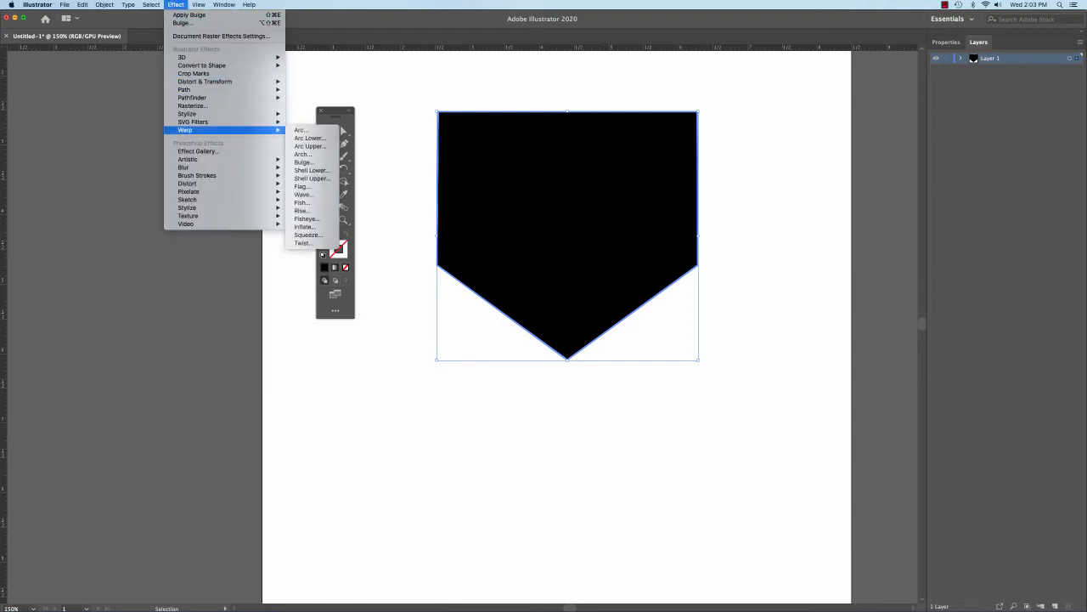
{"action": "mouse_move", "coordinate": [302, 210]}
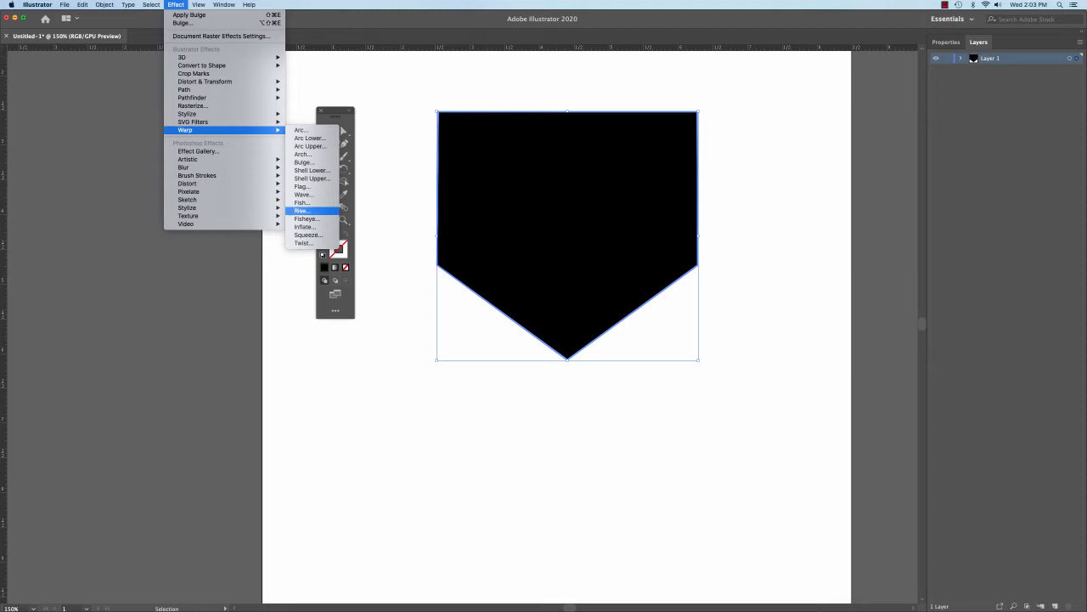
{"action": "left_click", "coordinate": [301, 202]}
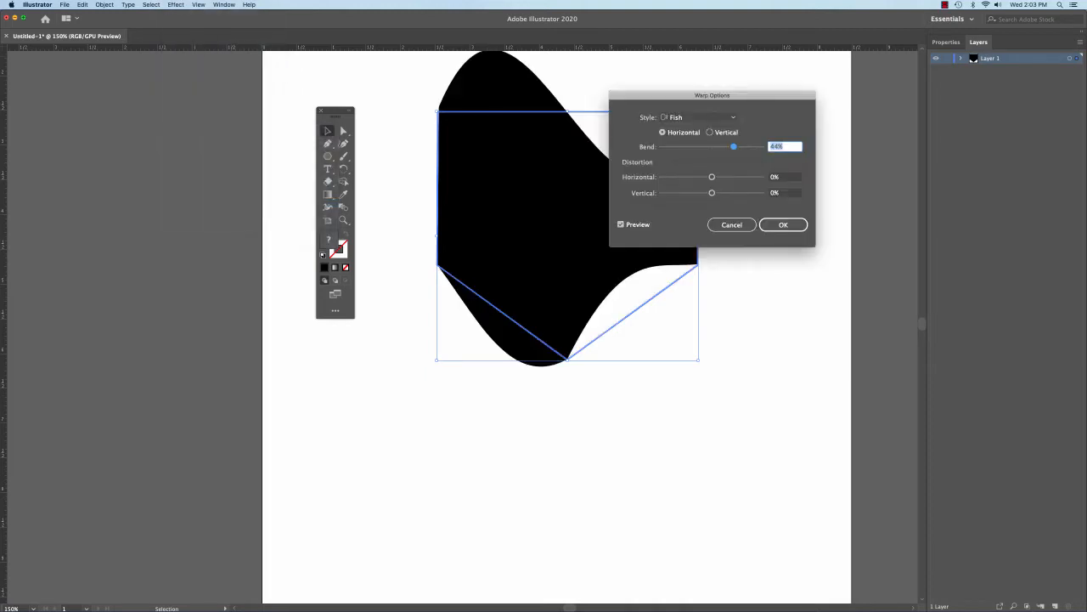
{"action": "left_click", "coordinate": [698, 118]}
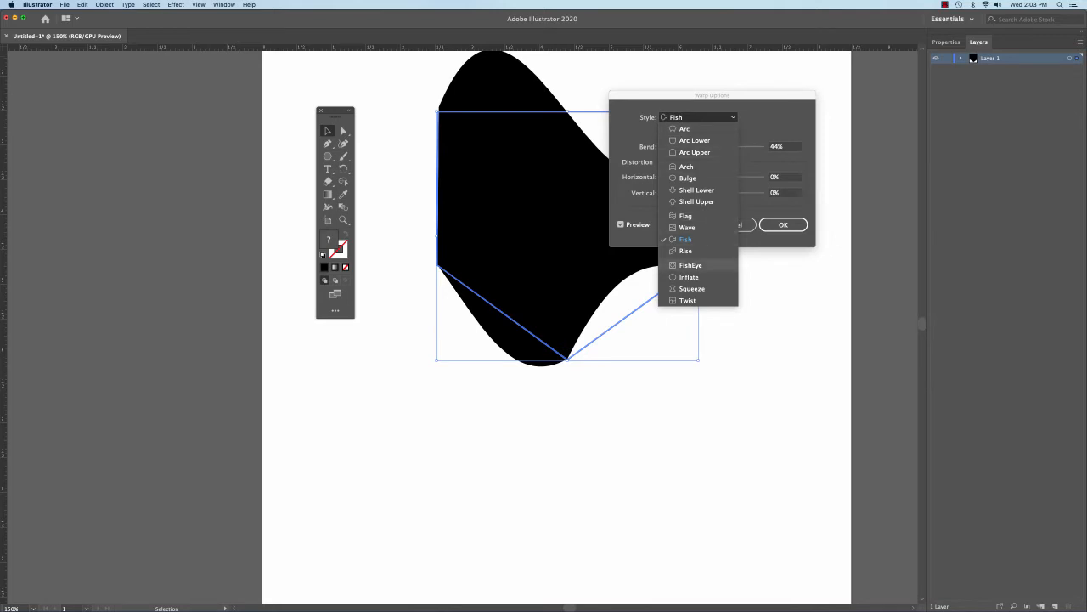
{"action": "left_click", "coordinate": [689, 264]}
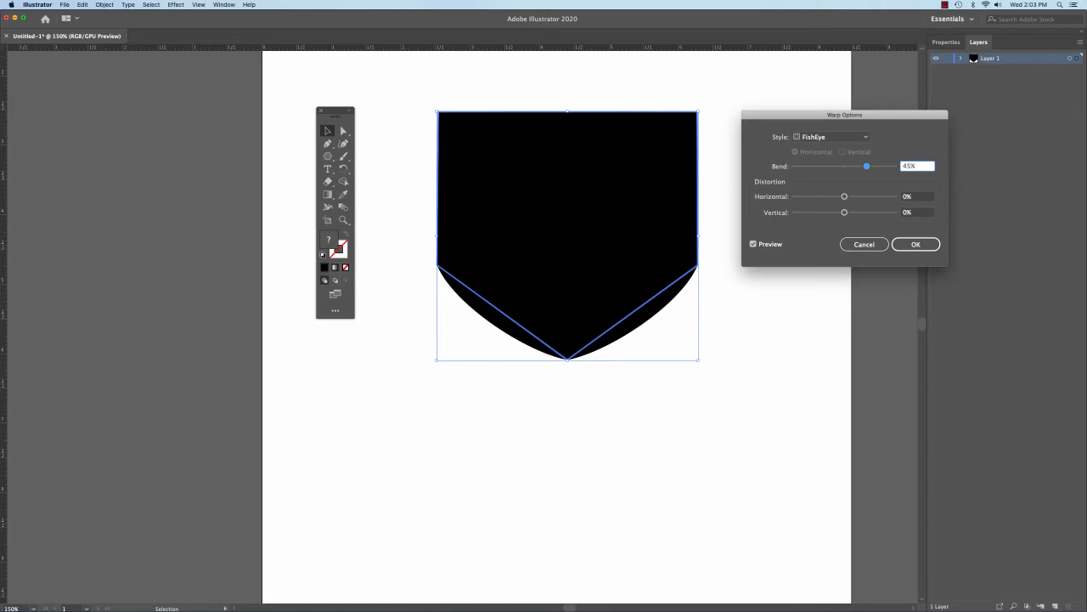
{"action": "left_click", "coordinate": [831, 137]}
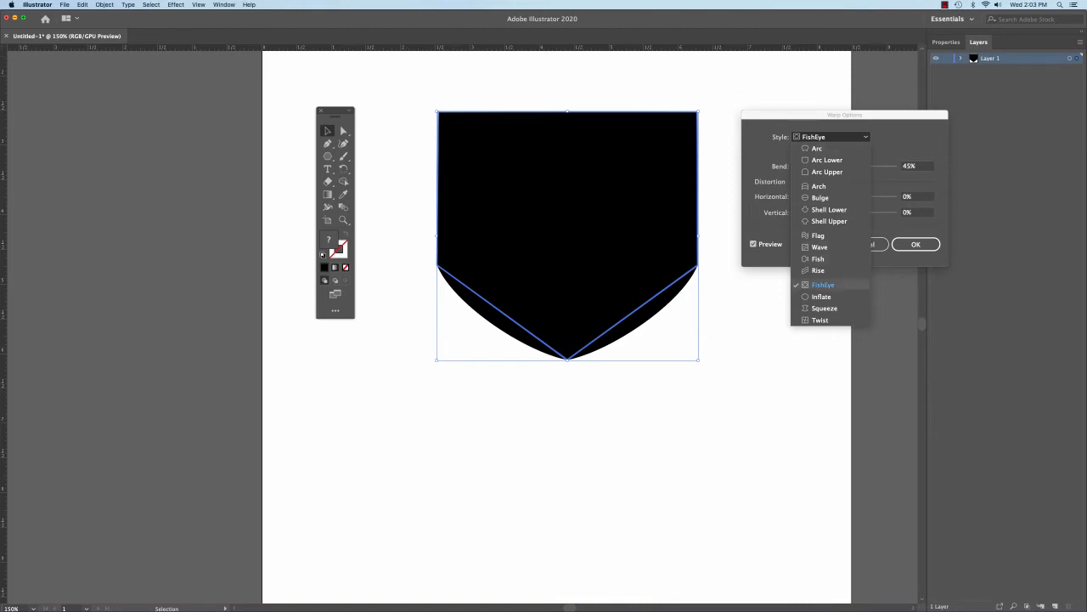
{"action": "left_click", "coordinate": [821, 297]}
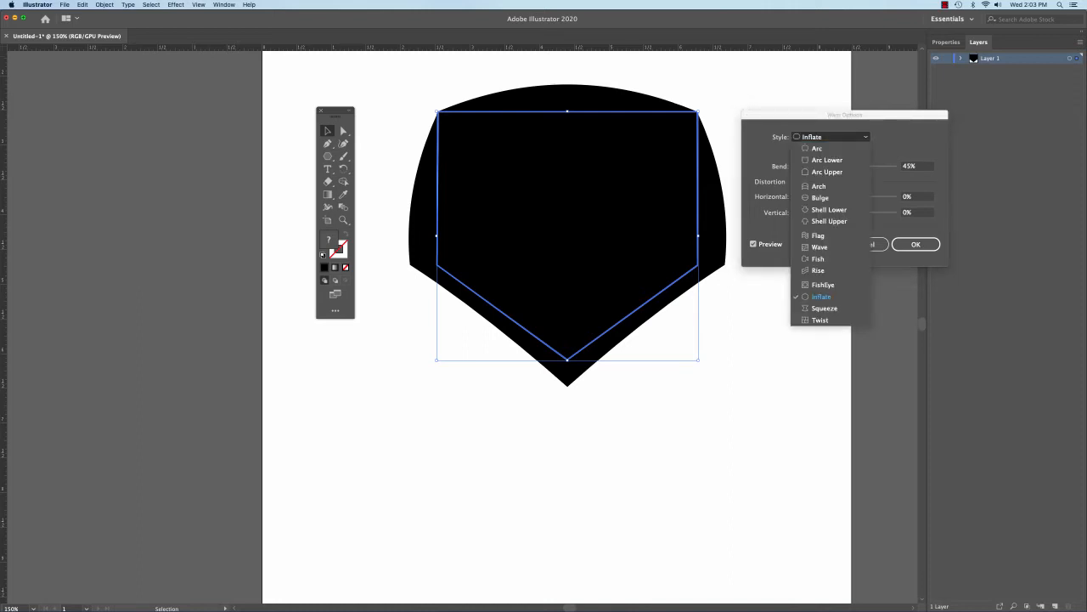
{"action": "left_click", "coordinate": [820, 197]}
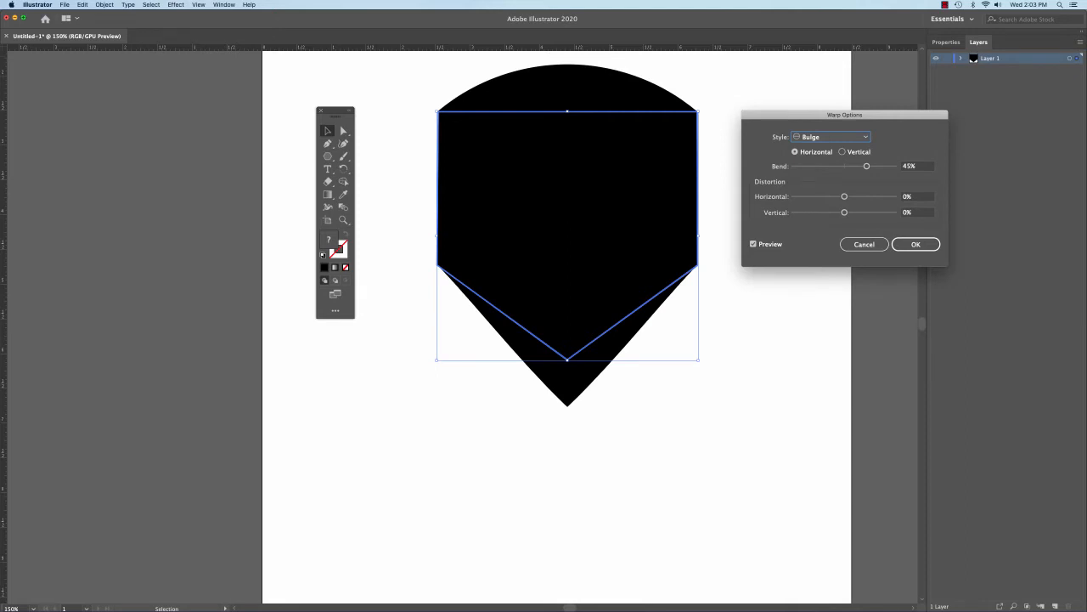
{"action": "left_click", "coordinate": [830, 136]}
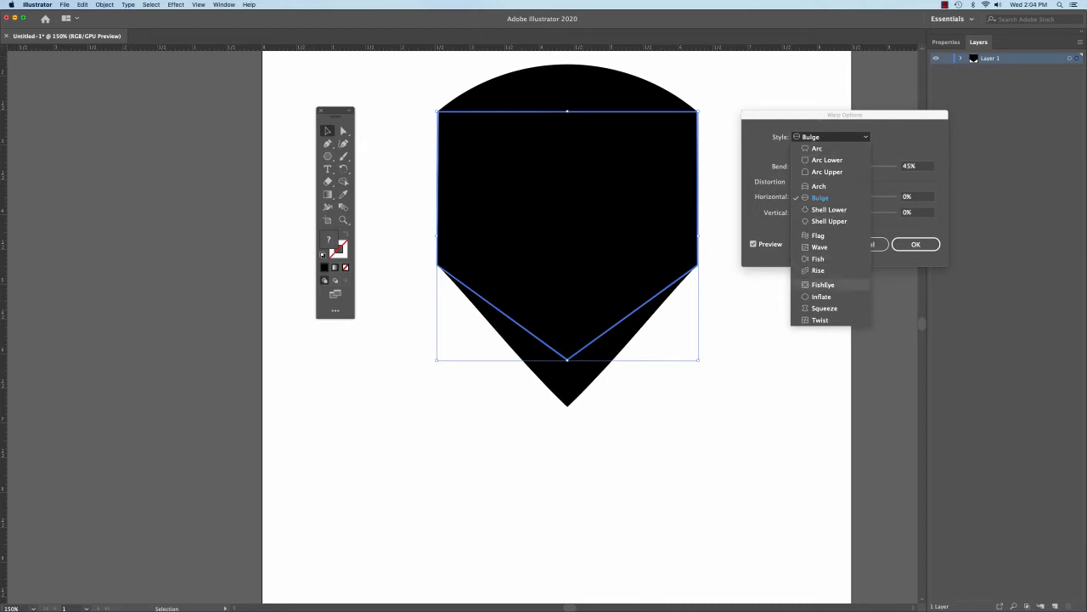
{"action": "left_click", "coordinate": [822, 285]}
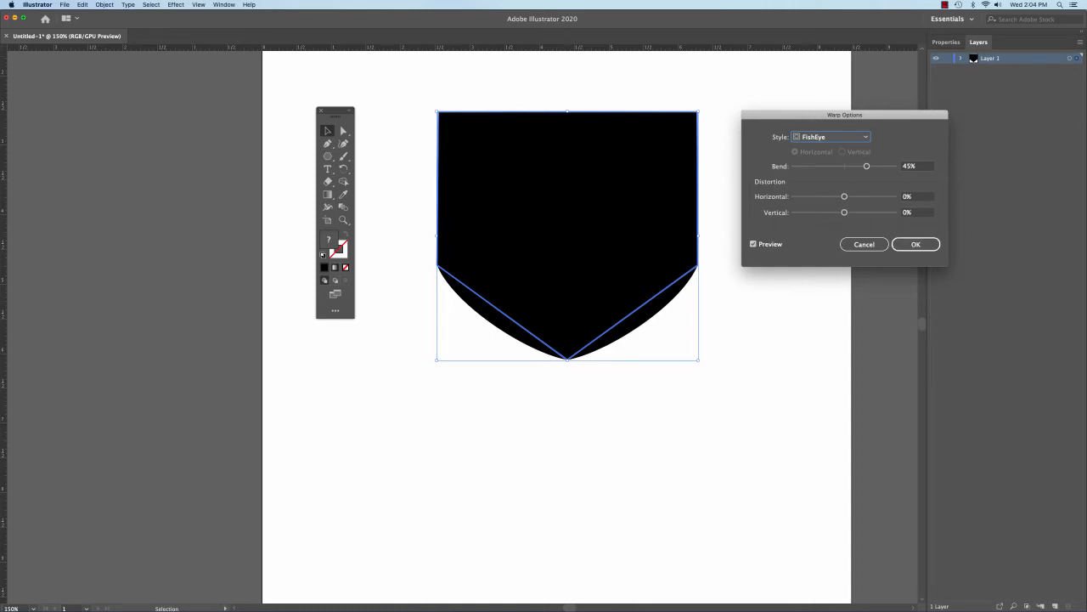
{"action": "left_click", "coordinate": [916, 244]}
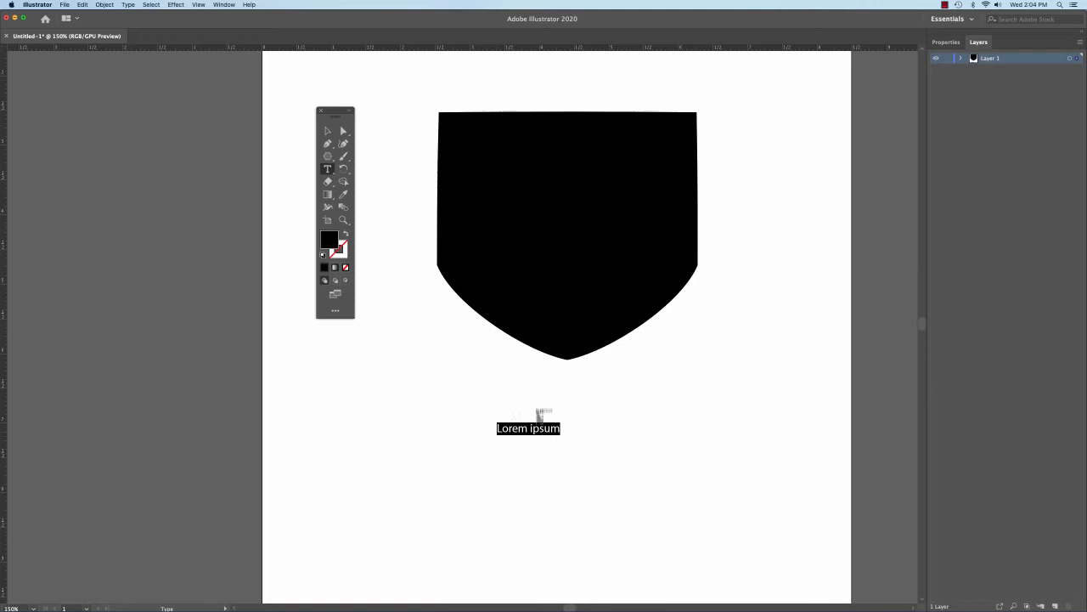
Step: Type the word SHIELD with the Type tool
{"action": "type", "text": "SHIELD"}
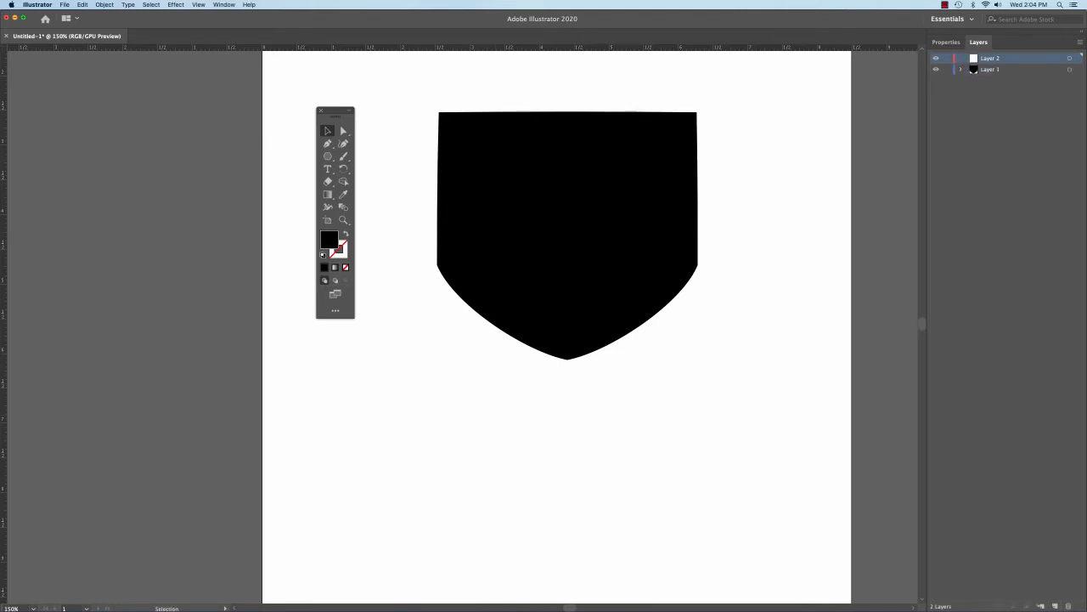
Step: Paste the SHIELD text in back on the new layer and rename that layer Text
{"action": "left_click", "coordinate": [82, 5]}
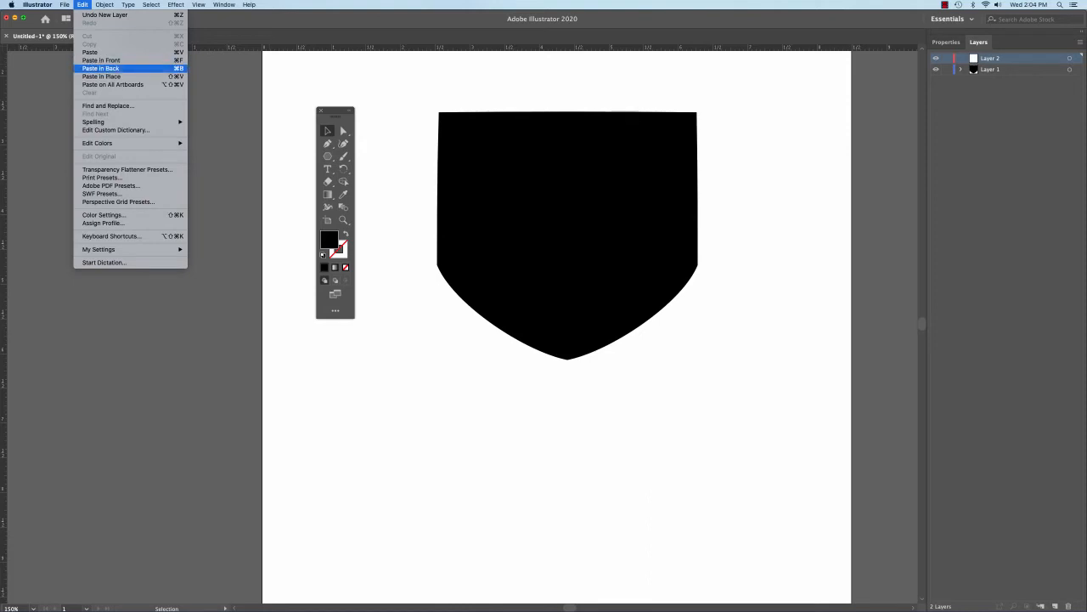
{"action": "left_click", "coordinate": [101, 68]}
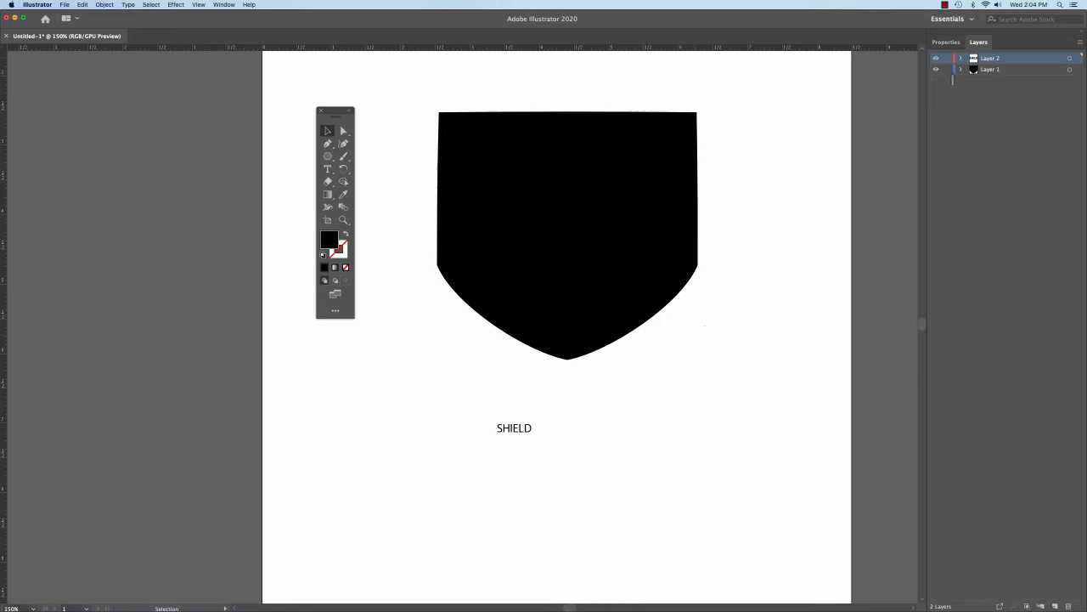
{"action": "double_click", "coordinate": [990, 68]}
{"action": "type", "text": "Shield"}
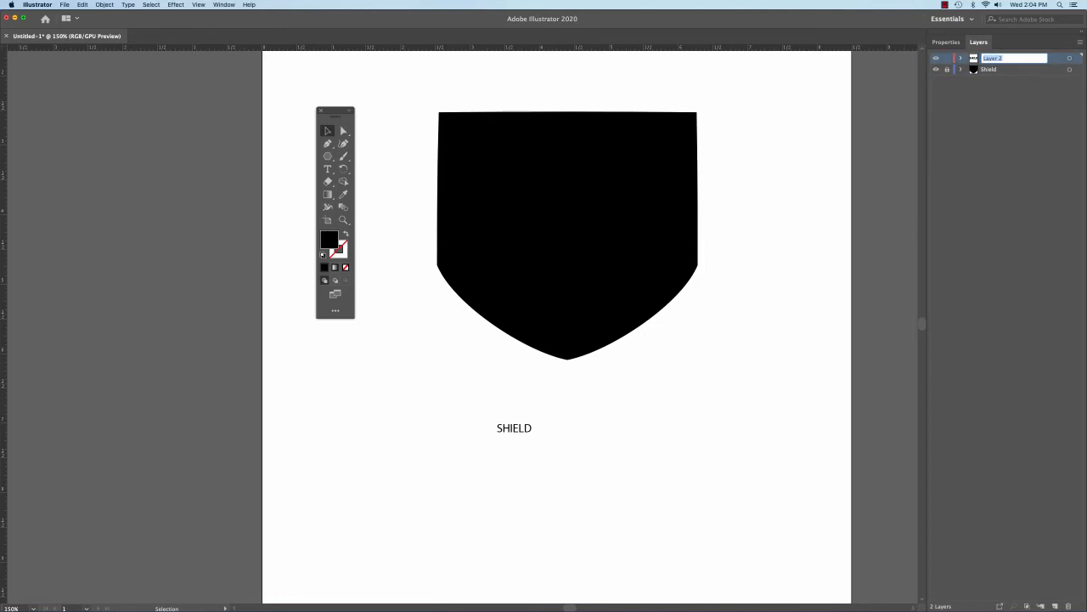
{"action": "type", "text": "Text"}
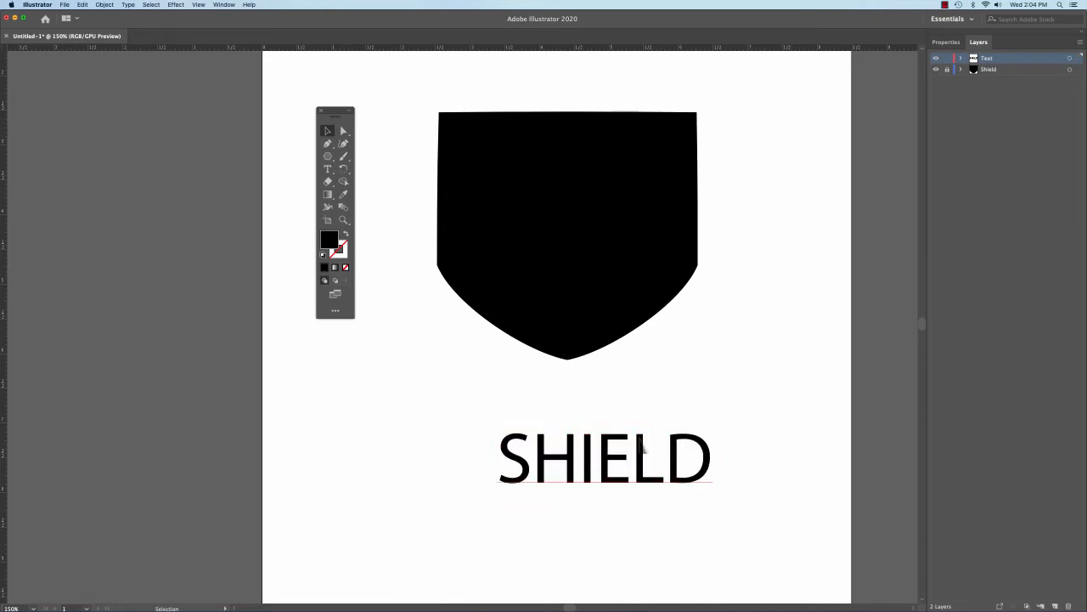
Step: Move the SHIELD text up beneath the shield and show the Swatches panel
{"action": "left_click_drag", "start_coordinate": [605, 457], "coordinate": [560, 417]}
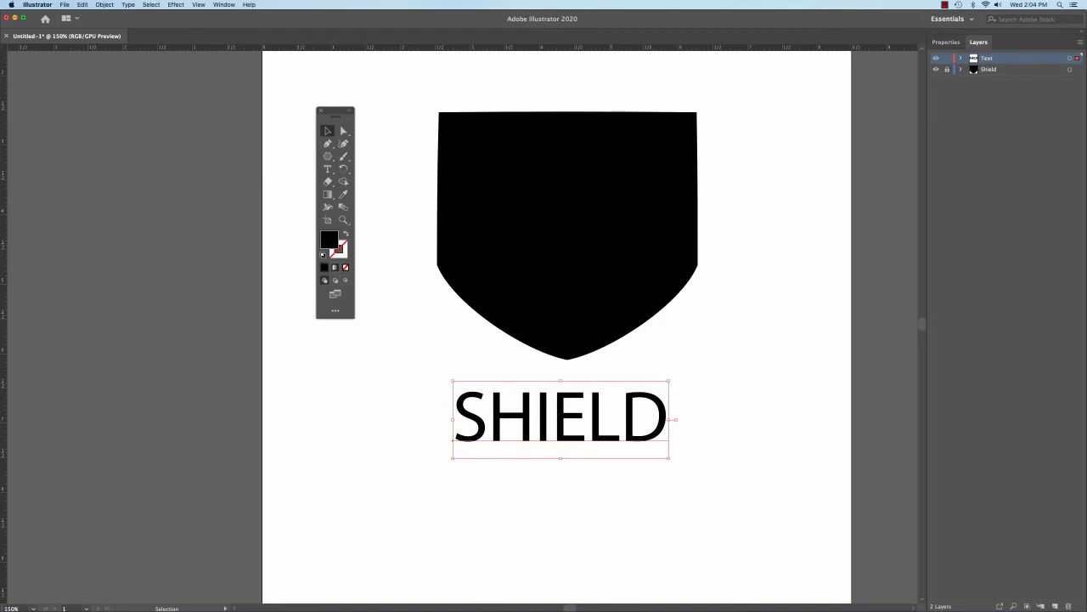
{"action": "left_click", "coordinate": [223, 5]}
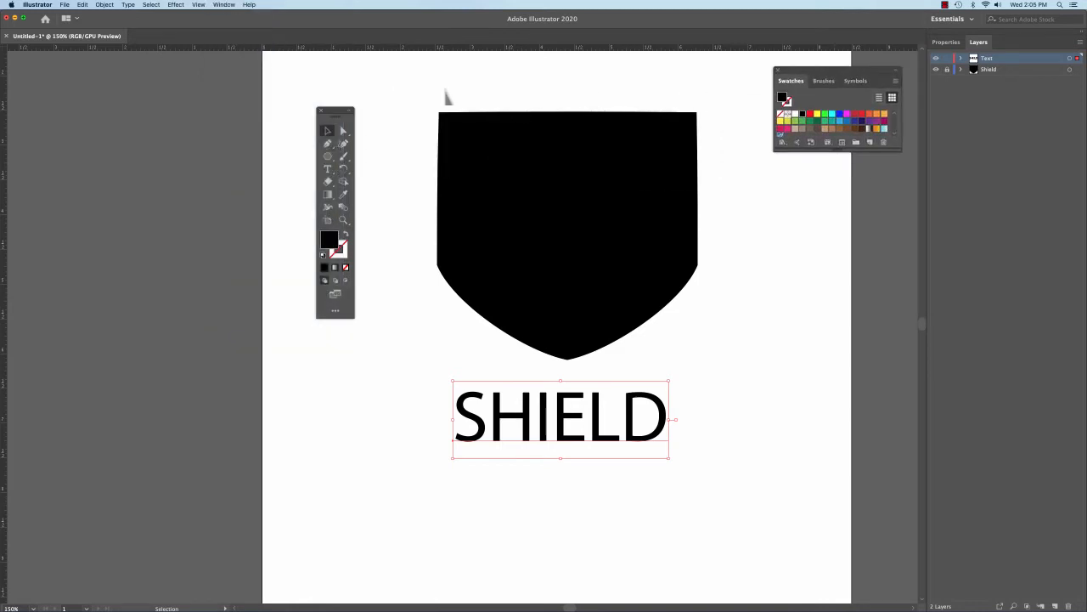
Step: Dock the Character panel below Swatches and set the SHIELD font to Impact
{"action": "left_click", "coordinate": [224, 5]}
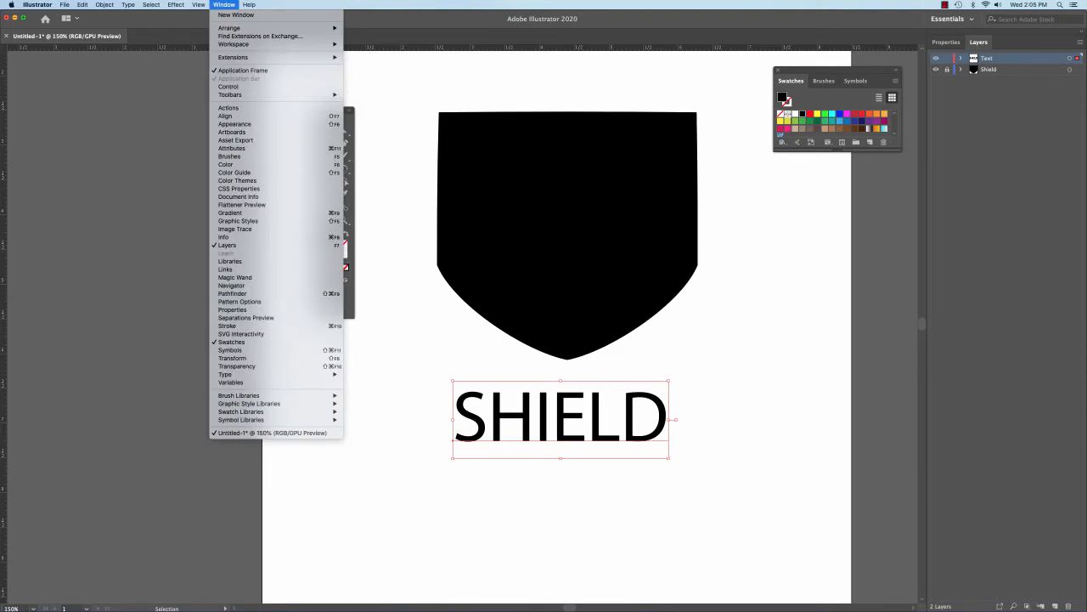
{"action": "mouse_move", "coordinate": [225, 375]}
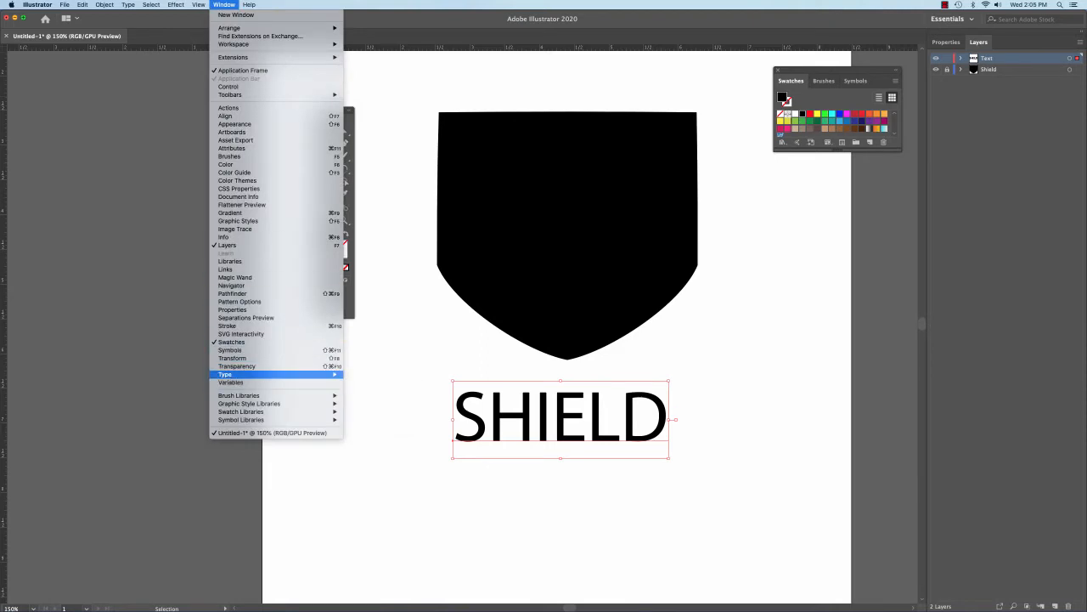
{"action": "mouse_move", "coordinate": [225, 373]}
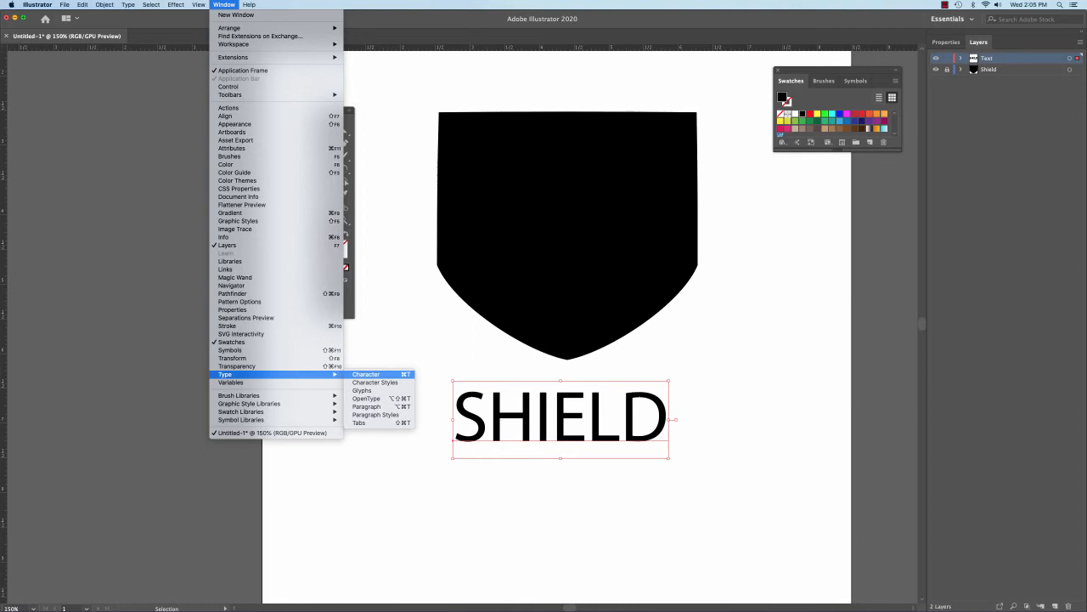
{"action": "left_click", "coordinate": [366, 373]}
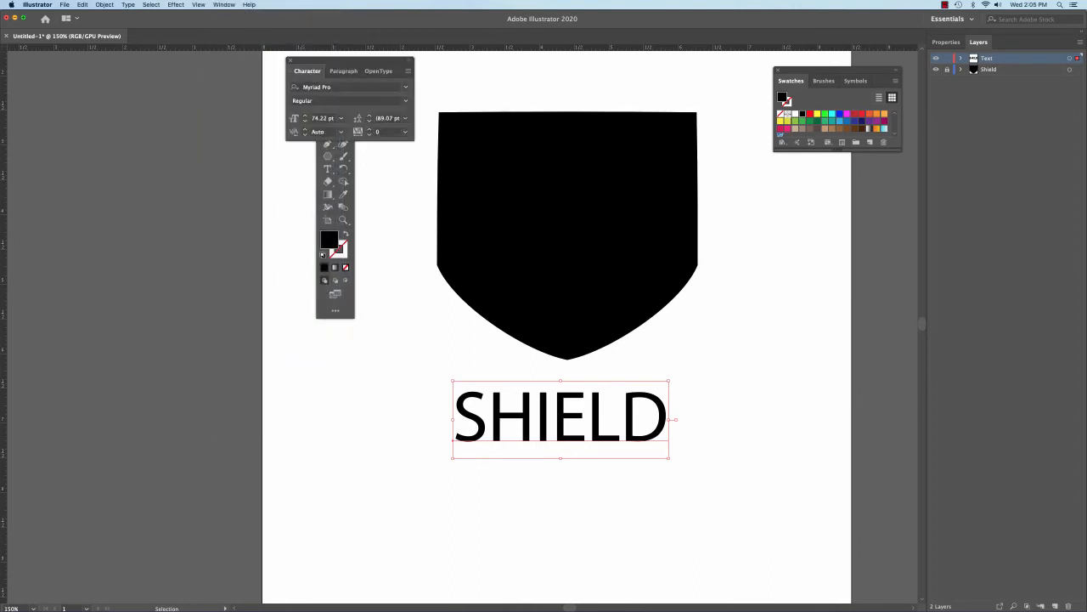
{"action": "left_click_drag", "start_coordinate": [307, 71], "coordinate": [792, 179]}
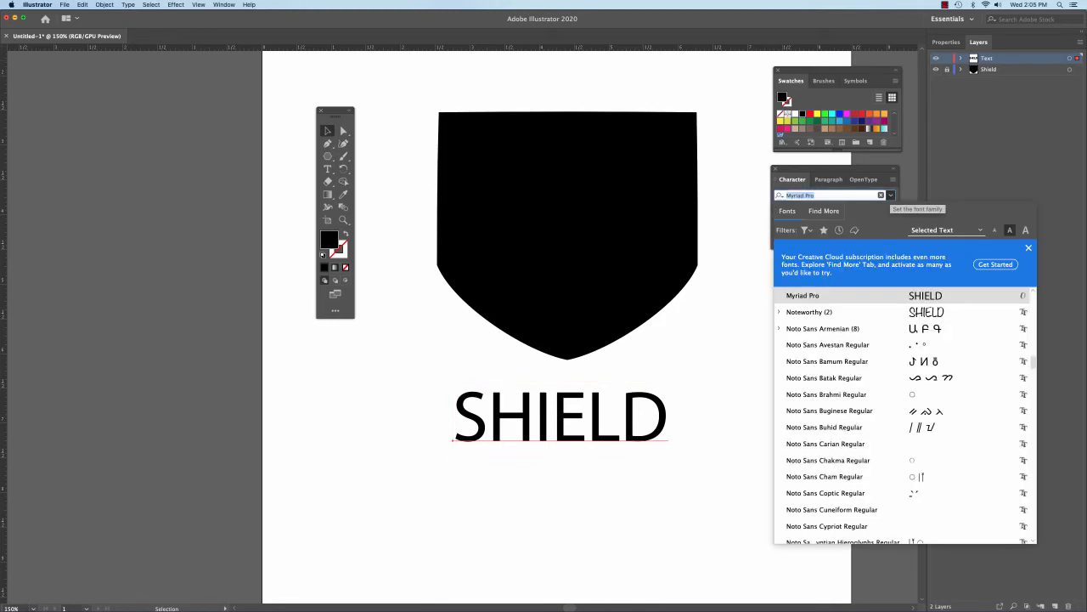
{"action": "left_click", "coordinate": [824, 378]}
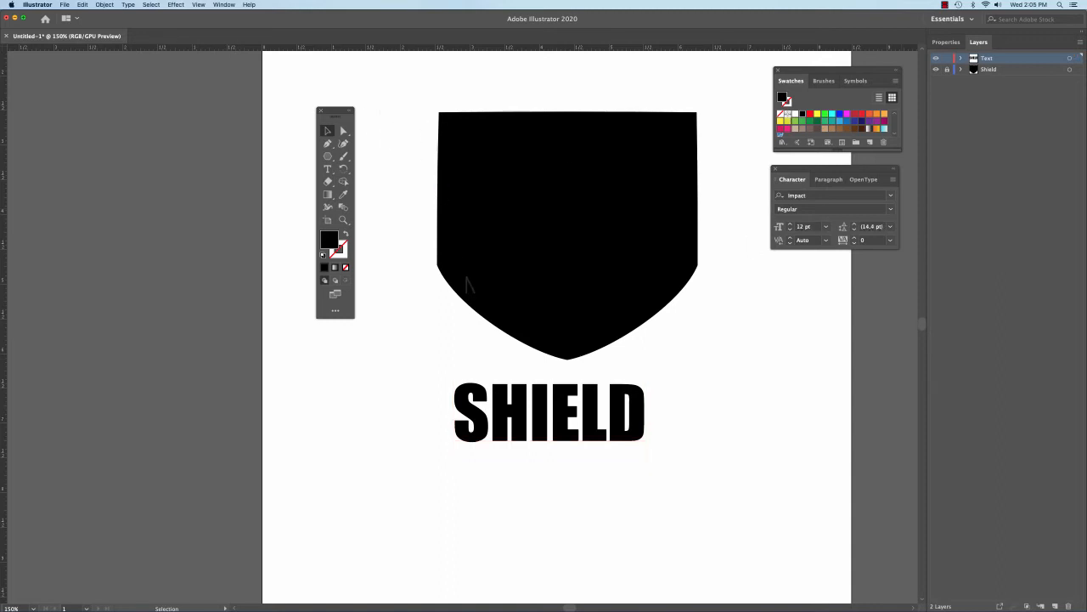
{"action": "mouse_move", "coordinate": [567, 287]}
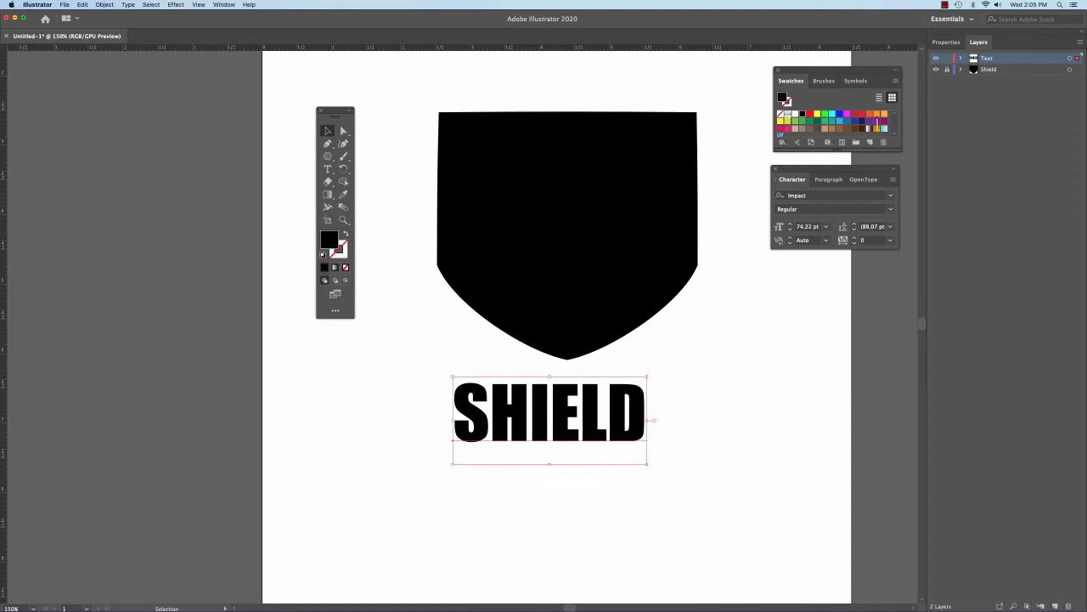
{"action": "mouse_move", "coordinate": [880, 123]}
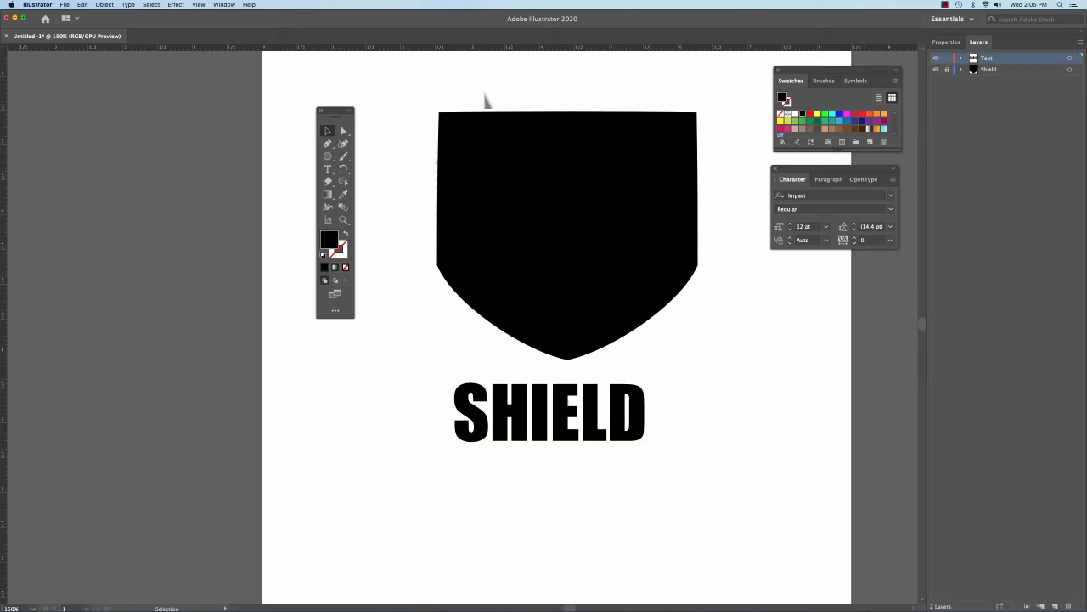
Step: Switch the document to CMYK, colour the SHIELD text orange, and select it to reposition
{"action": "left_click", "coordinate": [64, 5]}
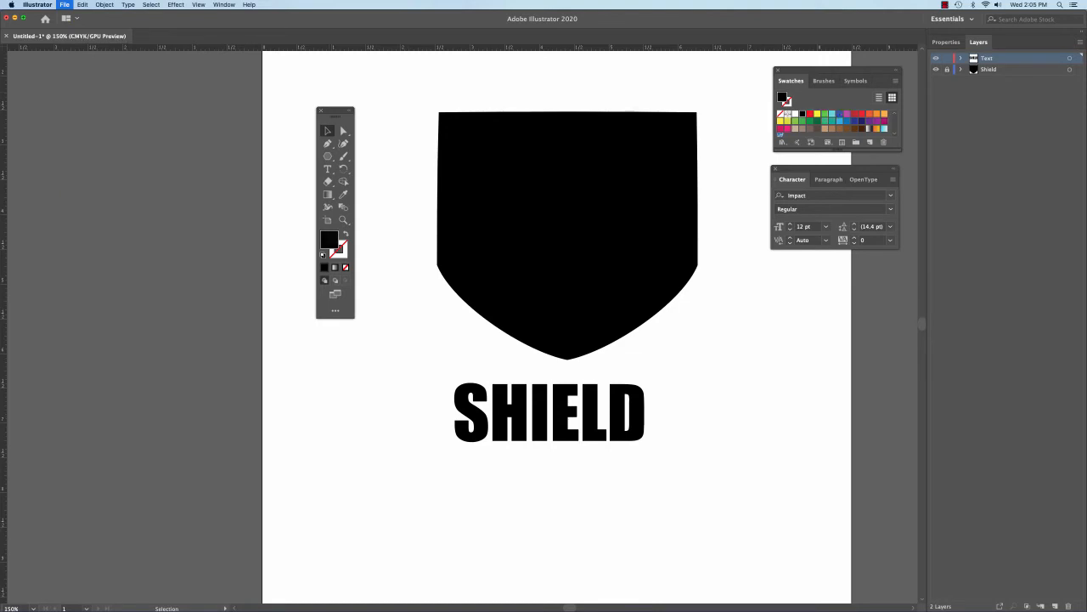
{"action": "left_click", "coordinate": [549, 413]}
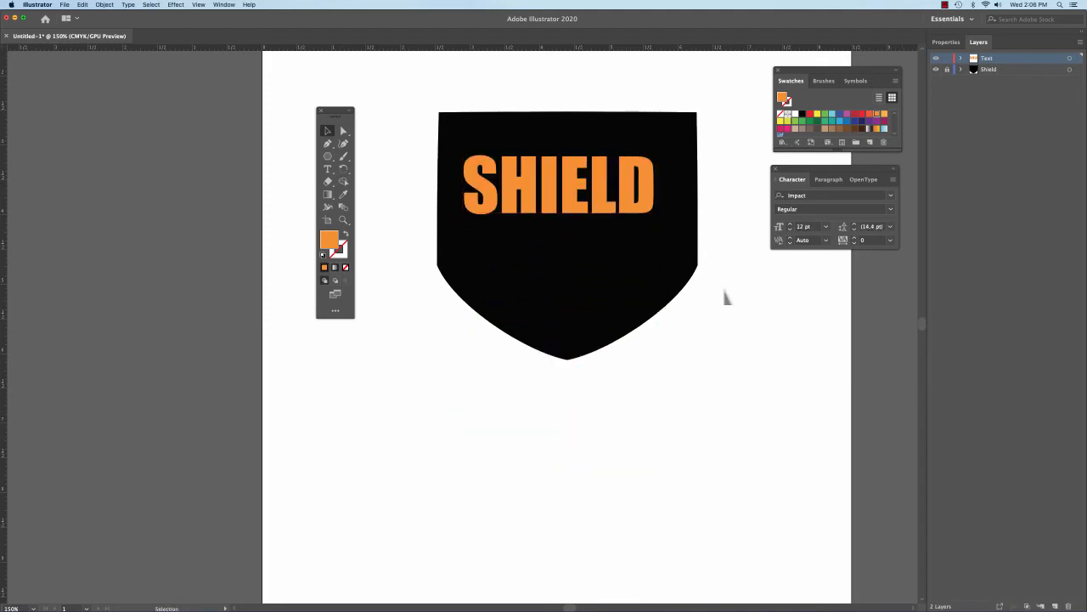
{"action": "left_click", "coordinate": [558, 184]}
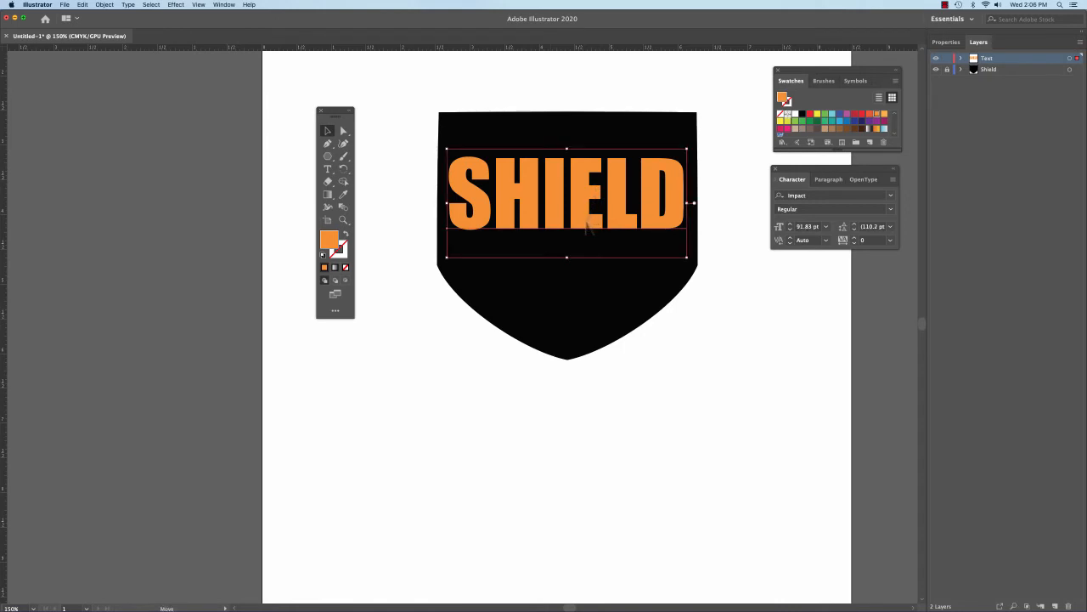
Step: Keep the SHIELD text at the shield's top and scale it wider than the shield
{"action": "left_click_drag", "start_coordinate": [568, 196], "coordinate": [567, 293]}
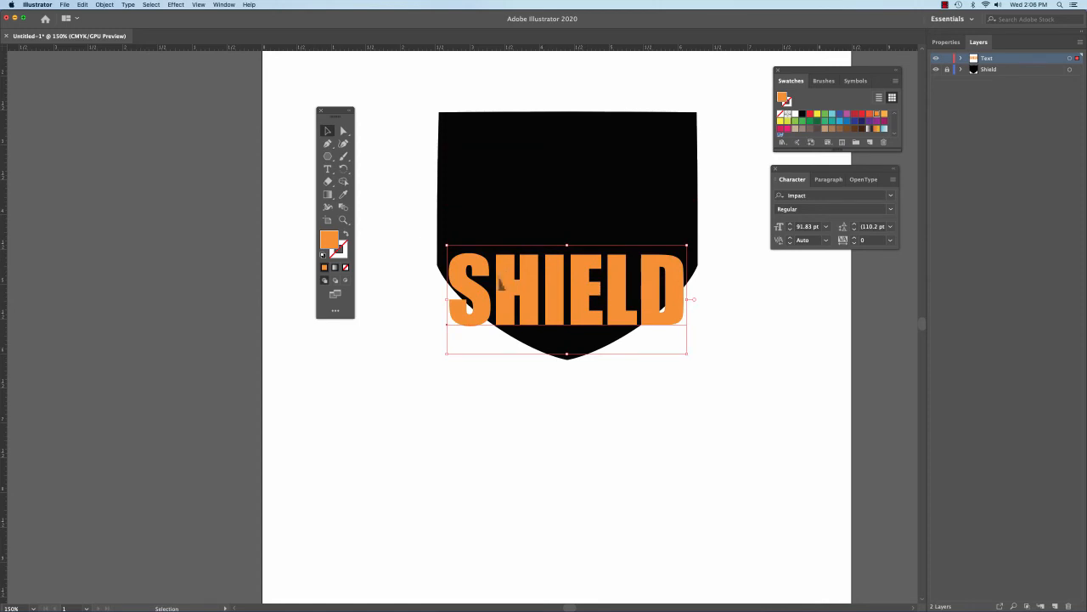
{"action": "left_click_drag", "start_coordinate": [567, 294], "coordinate": [568, 195]}
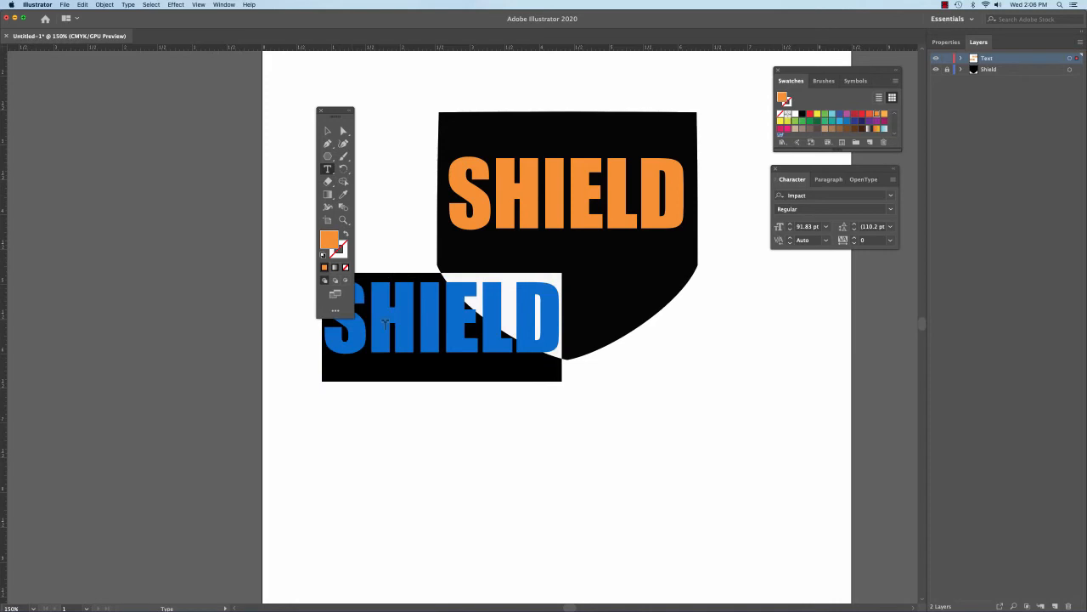
{"action": "type", "text": "SECURITY"}
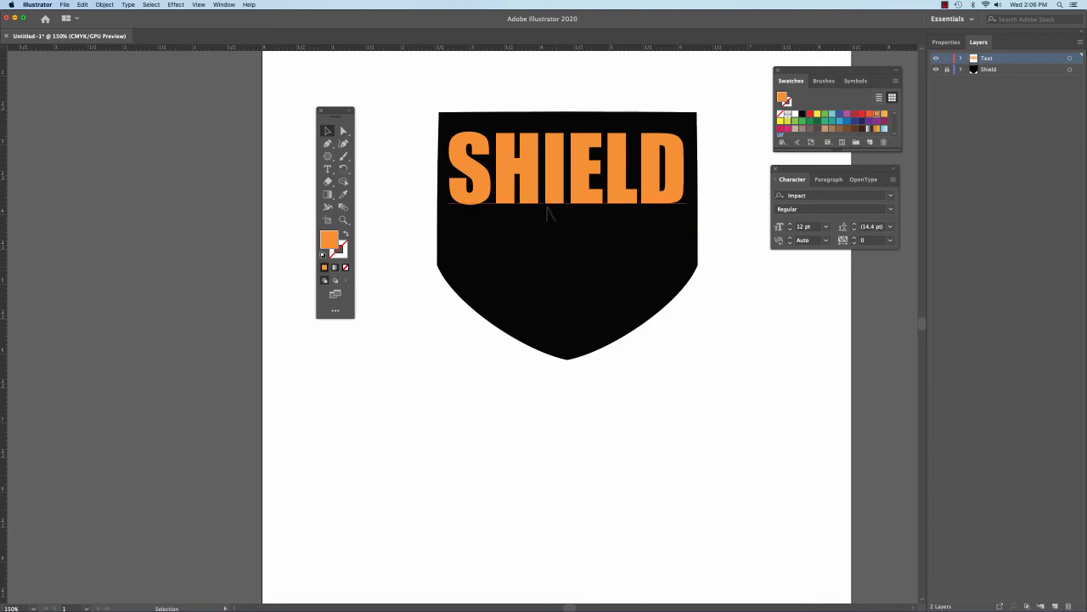
{"action": "left_click_drag", "start_coordinate": [564, 170], "coordinate": [565, 208]}
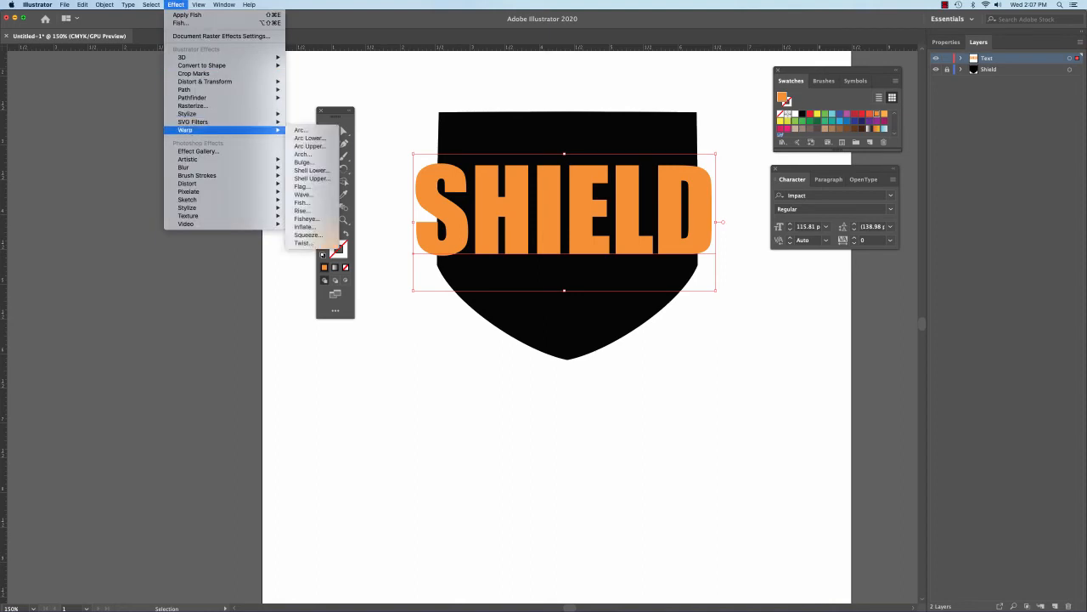
Step: Warp the SHIELD text with the Arc Upper style at a 36% bend
{"action": "left_click", "coordinate": [300, 129]}
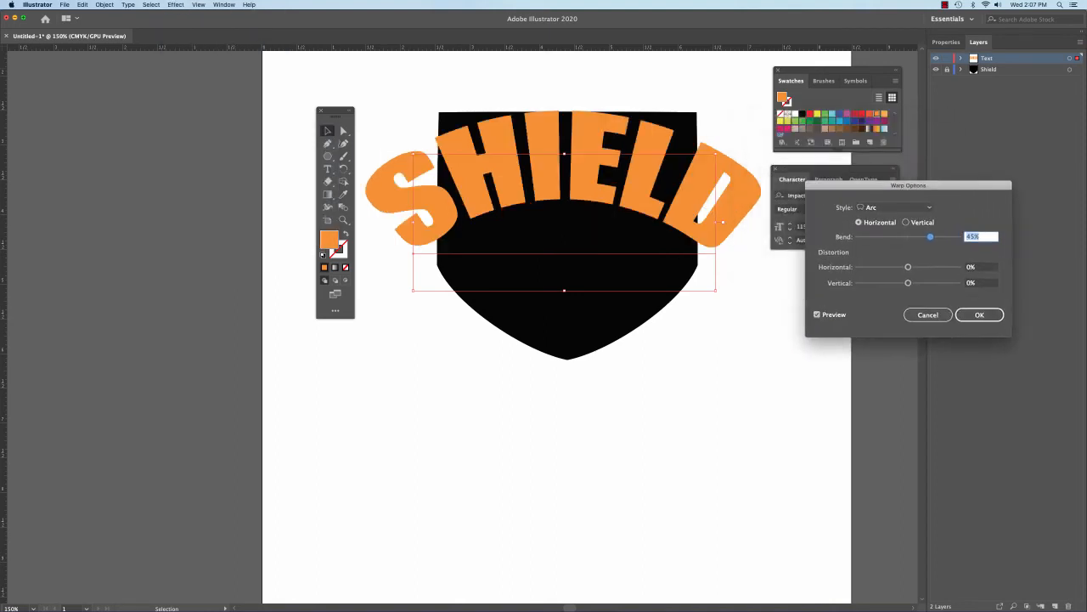
{"action": "left_click", "coordinate": [929, 207]}
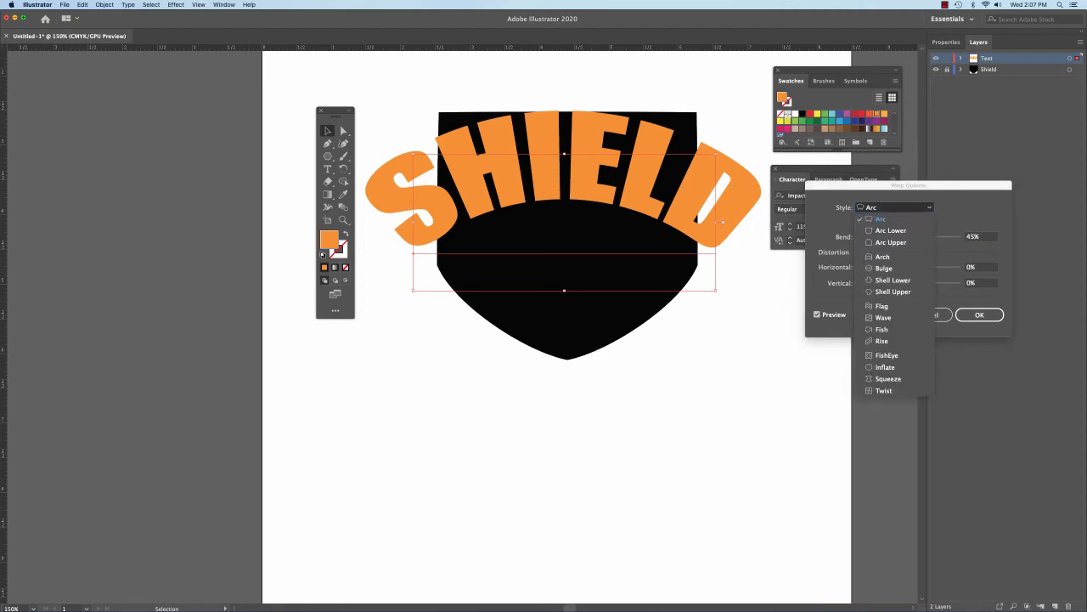
{"action": "left_click", "coordinate": [890, 242]}
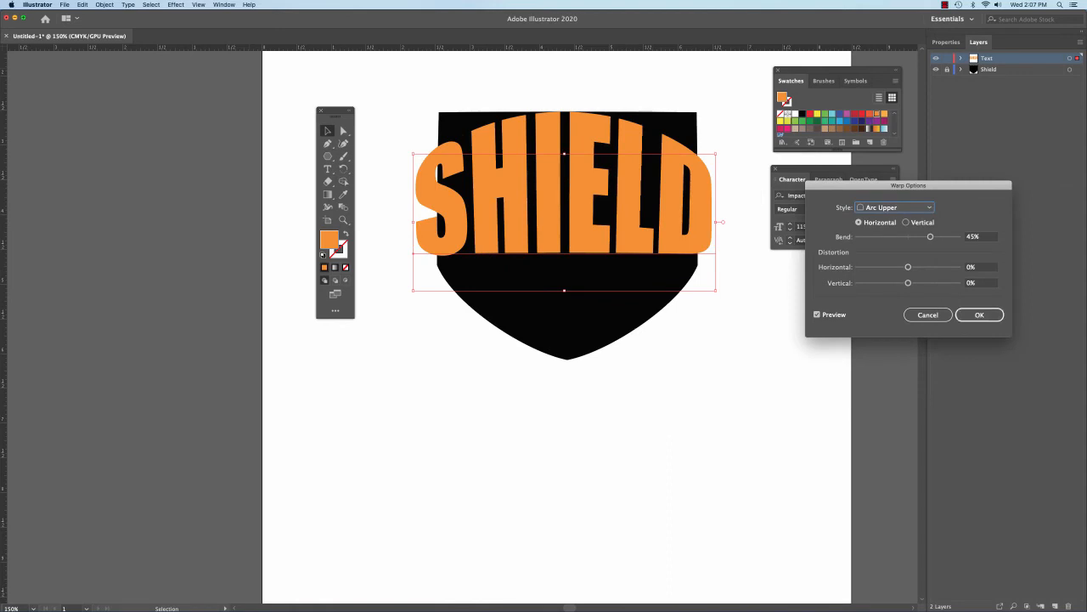
{"action": "left_click_drag", "start_coordinate": [930, 236], "coordinate": [926, 236]}
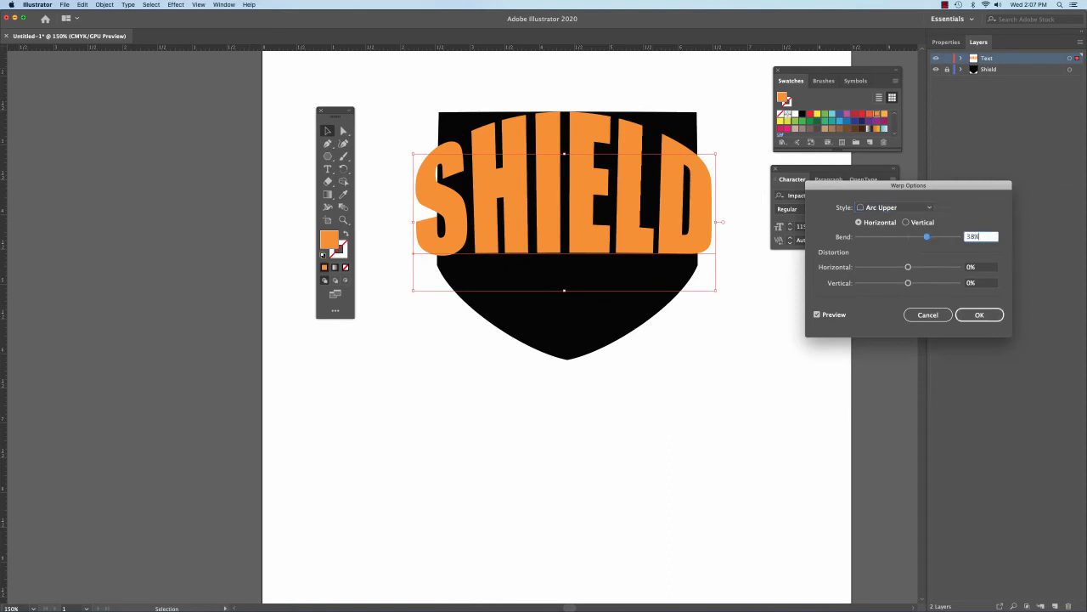
{"action": "type", "text": "36%"}
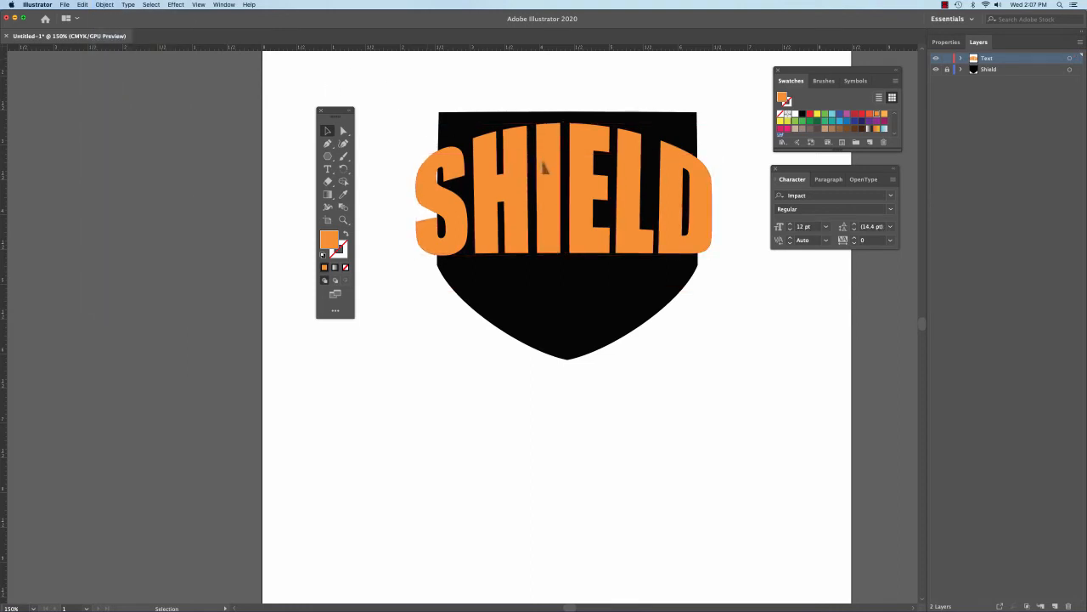
Step: Select the SHIELD text and give it a black stroke
{"action": "left_click", "coordinate": [561, 196]}
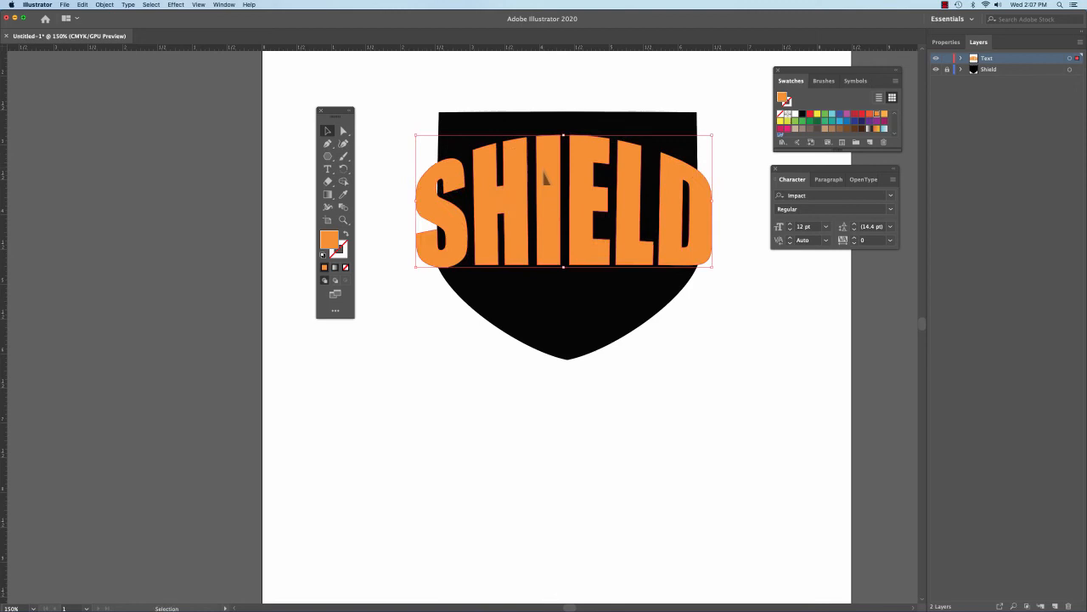
{"action": "mouse_move", "coordinate": [759, 140]}
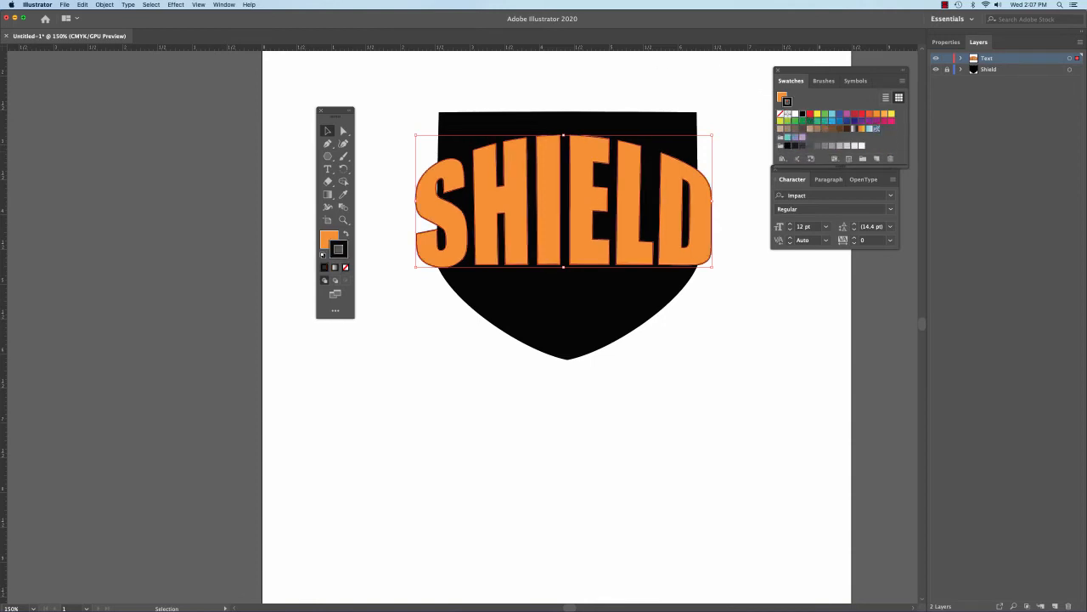
{"action": "left_click", "coordinate": [223, 5]}
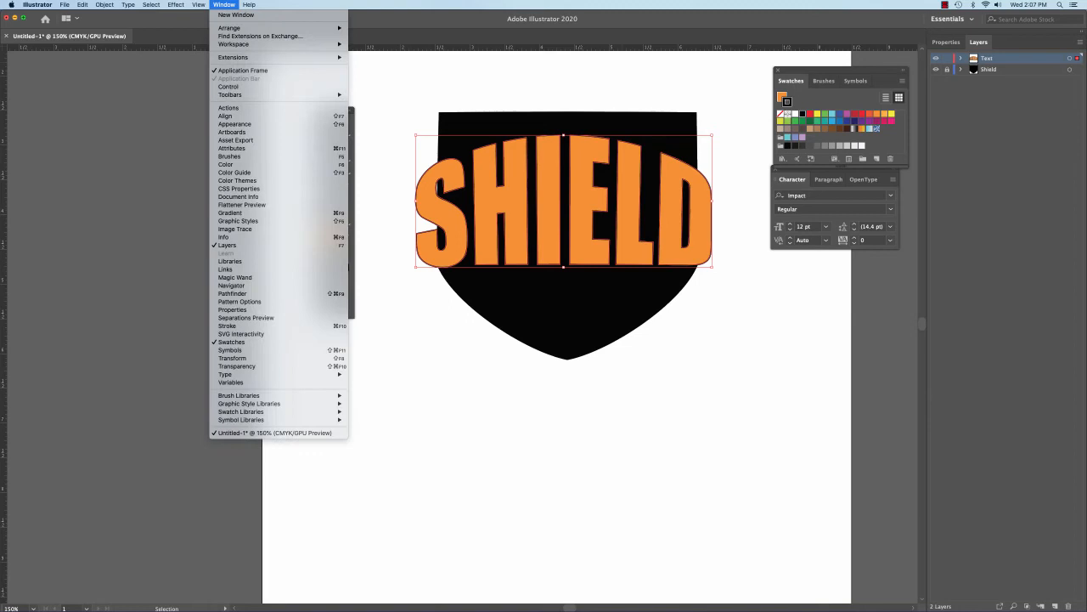
{"action": "mouse_move", "coordinate": [227, 326]}
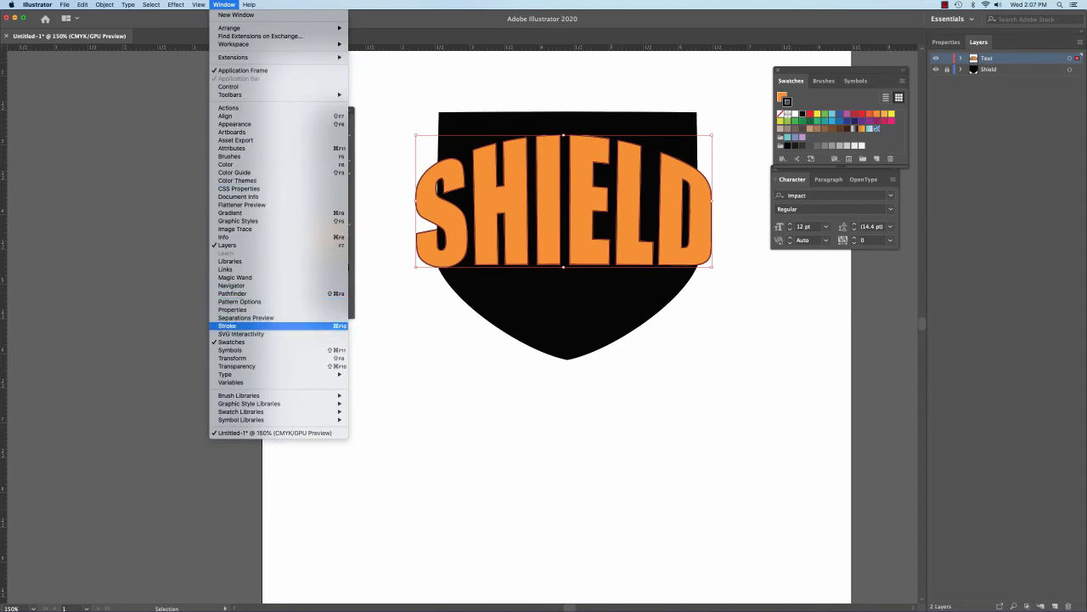
Step: Raise the SHIELD text's black stroke weight to 10 pt in the Stroke panel
{"action": "left_click", "coordinate": [227, 325]}
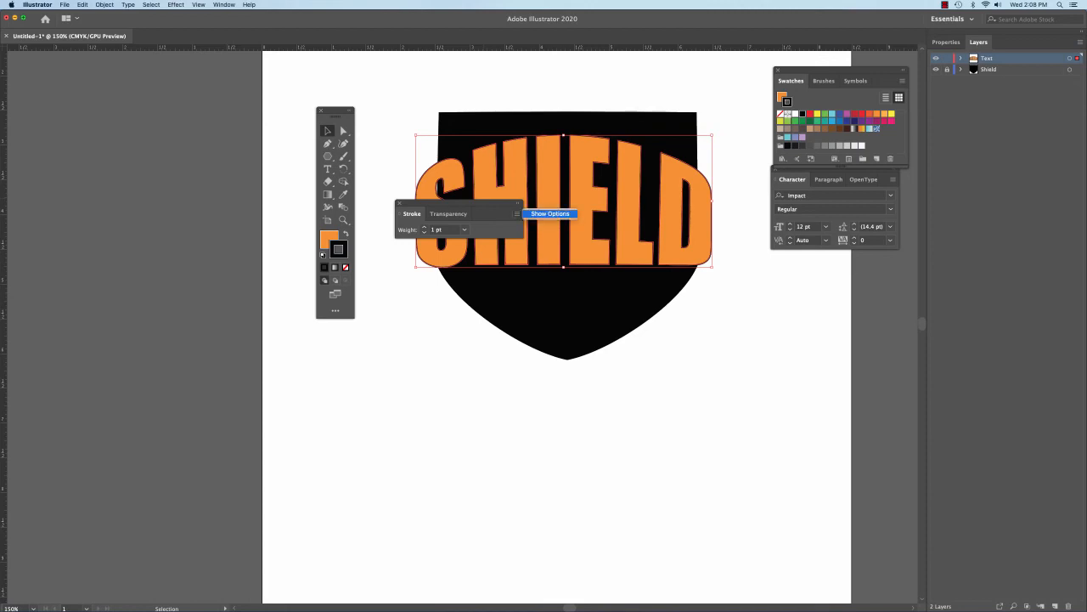
{"action": "left_click", "coordinate": [550, 213]}
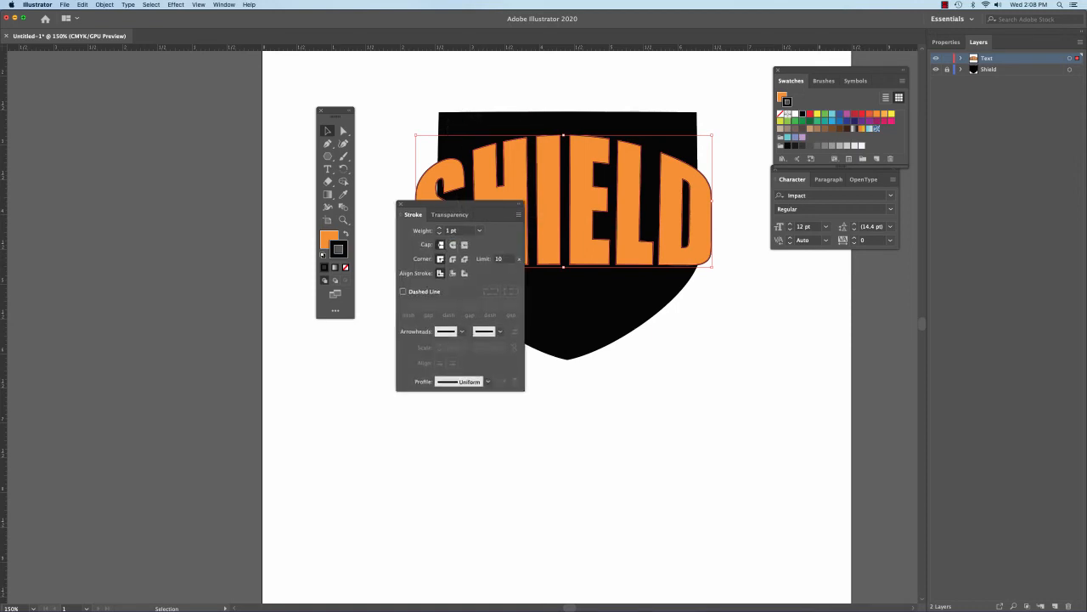
{"action": "left_click_drag", "start_coordinate": [412, 214], "coordinate": [757, 276]}
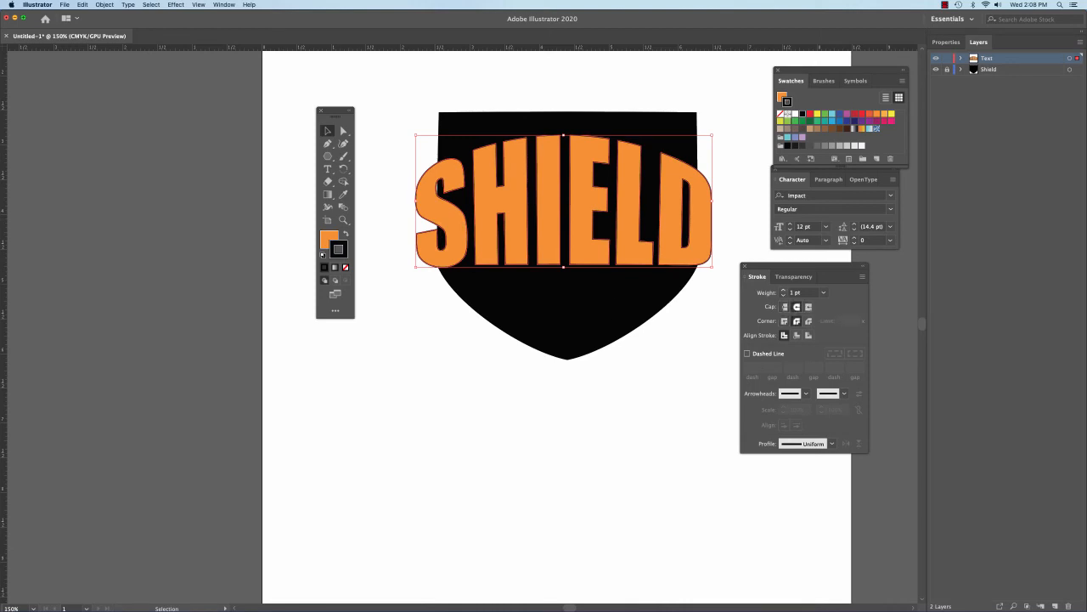
{"action": "left_click", "coordinate": [797, 293]}
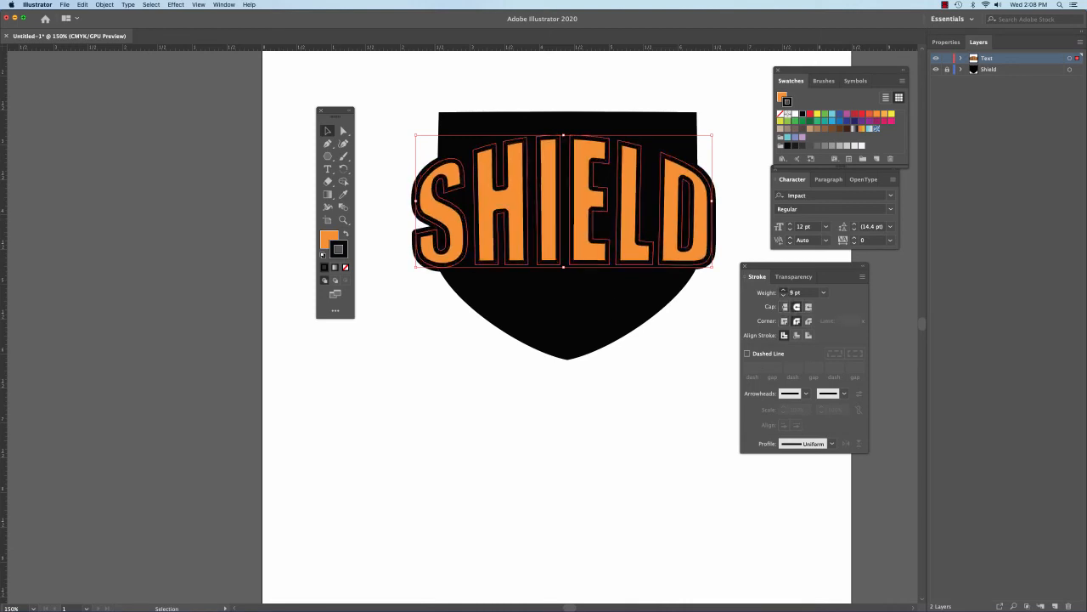
{"action": "left_click", "coordinate": [821, 292]}
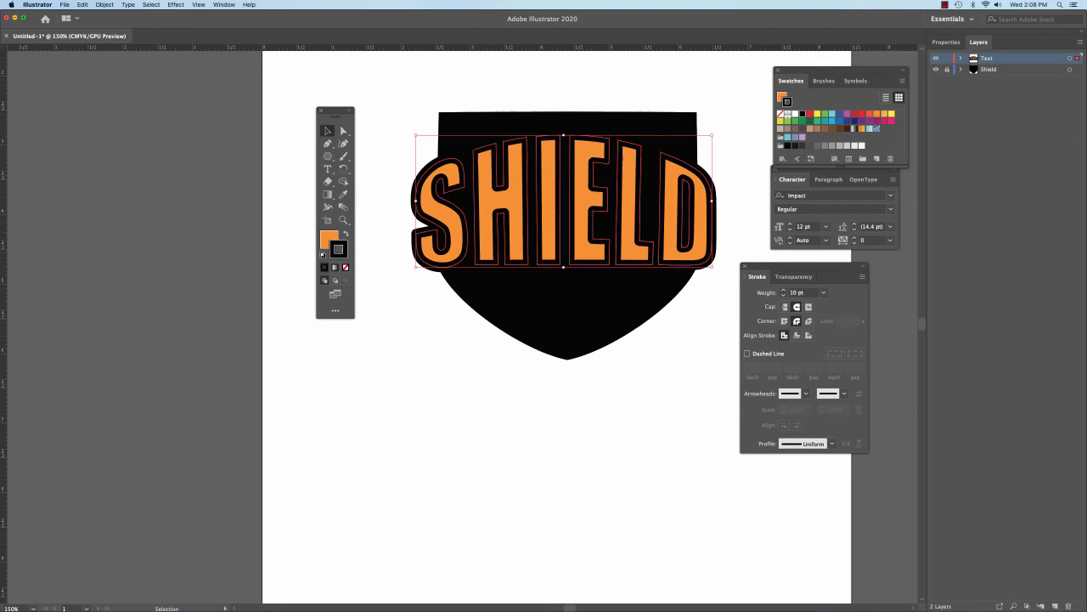
{"action": "double_click", "coordinate": [987, 58]}
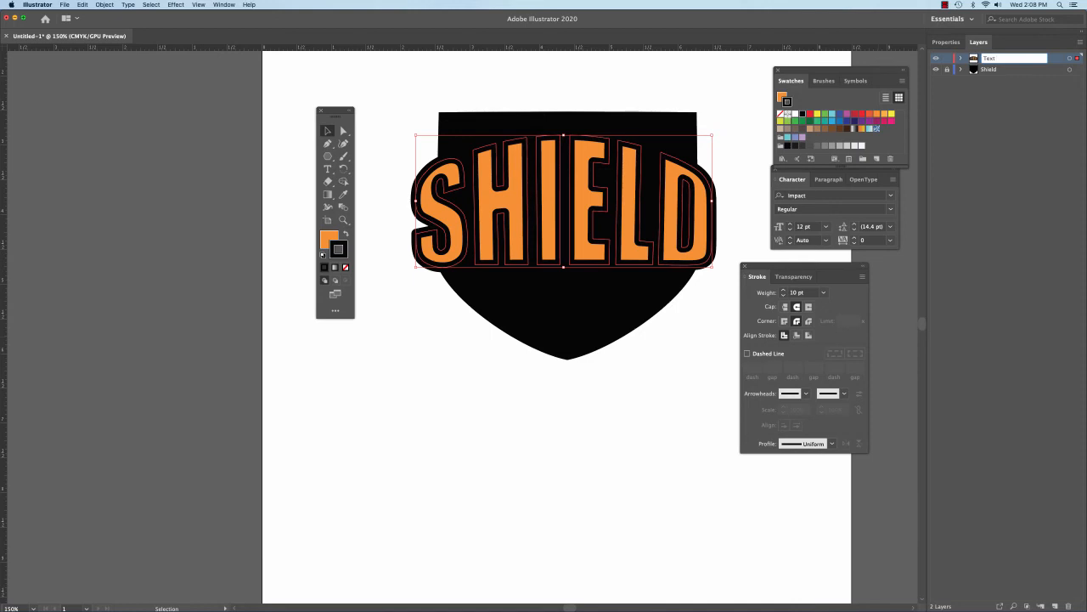
Step: Rename the stroked layer 'Text with Stroke' and add a new layer above it
{"action": "type", "text": "Text wit Stroke"}
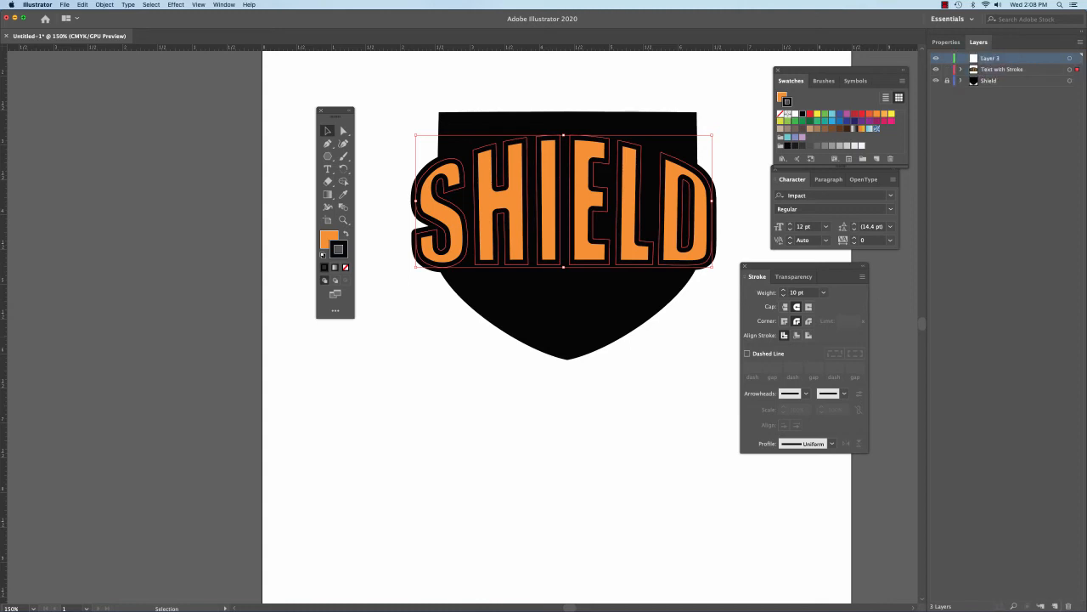
{"action": "left_click", "coordinate": [83, 4]}
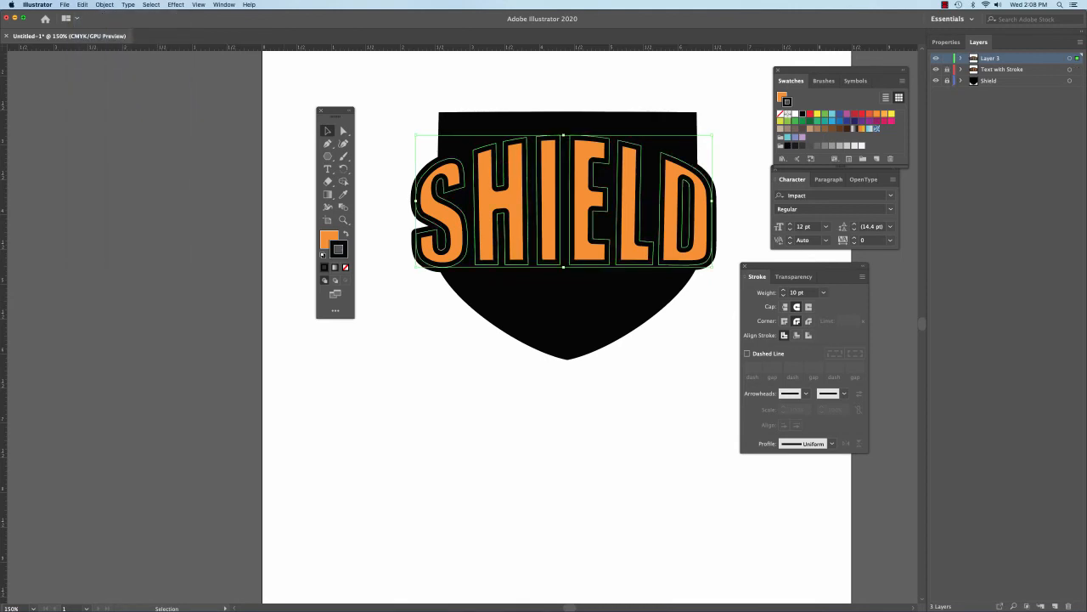
{"action": "mouse_move", "coordinate": [386, 246]}
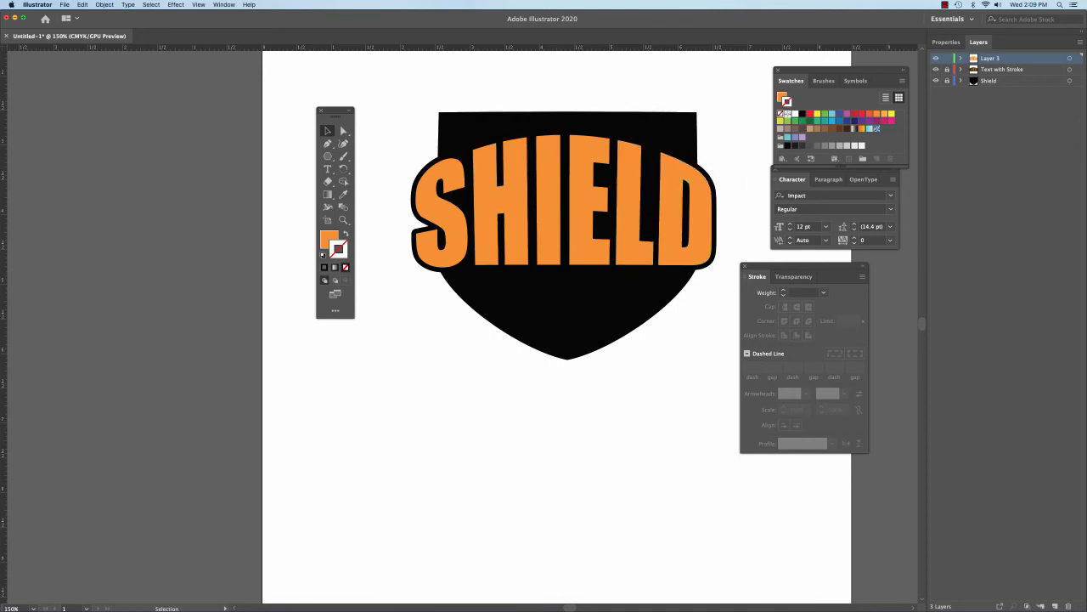
Step: Thicken the lower text's black outline to 20 pt and add Layer 4
{"action": "left_click", "coordinate": [946, 58]}
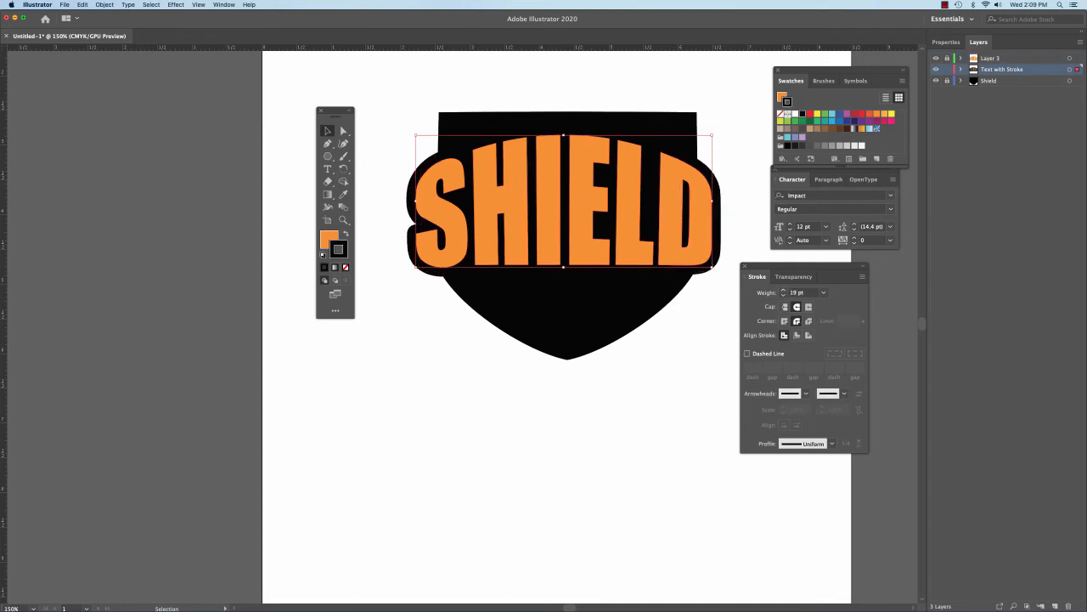
{"action": "left_click", "coordinate": [819, 290]}
{"action": "type", "text": "20"}
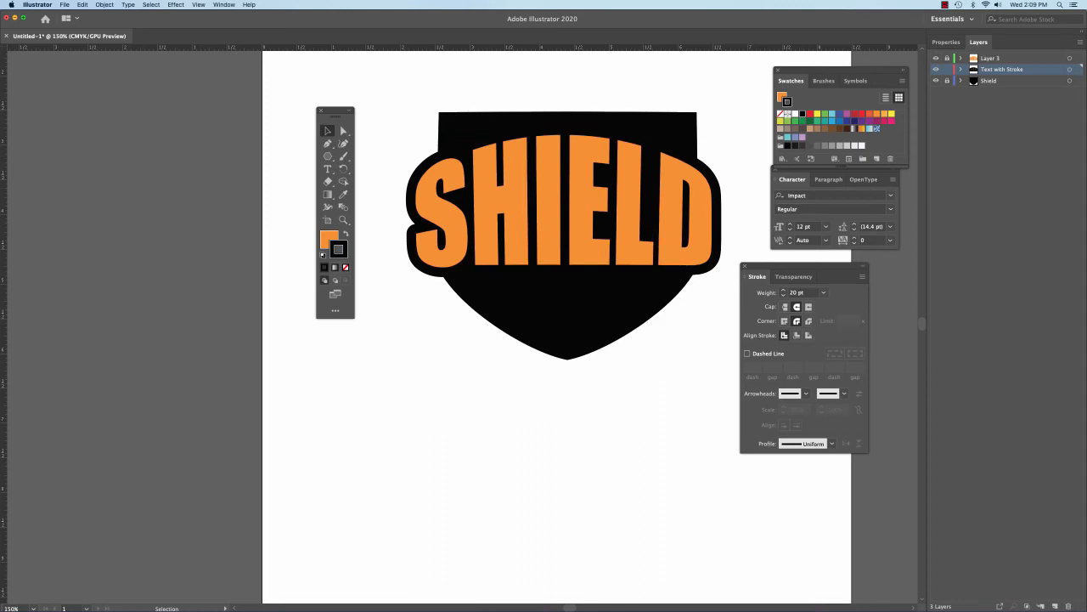
{"action": "left_click", "coordinate": [991, 57]}
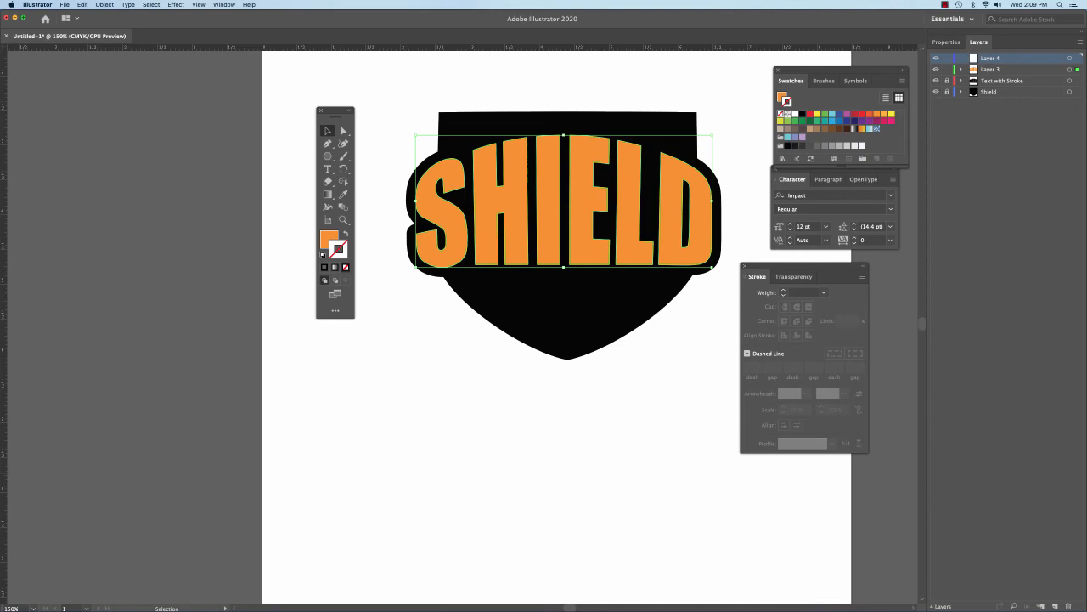
Step: Give the Layer 3 SHIELD copy a thick white outline, then select Layer 4
{"action": "left_click", "coordinate": [83, 5]}
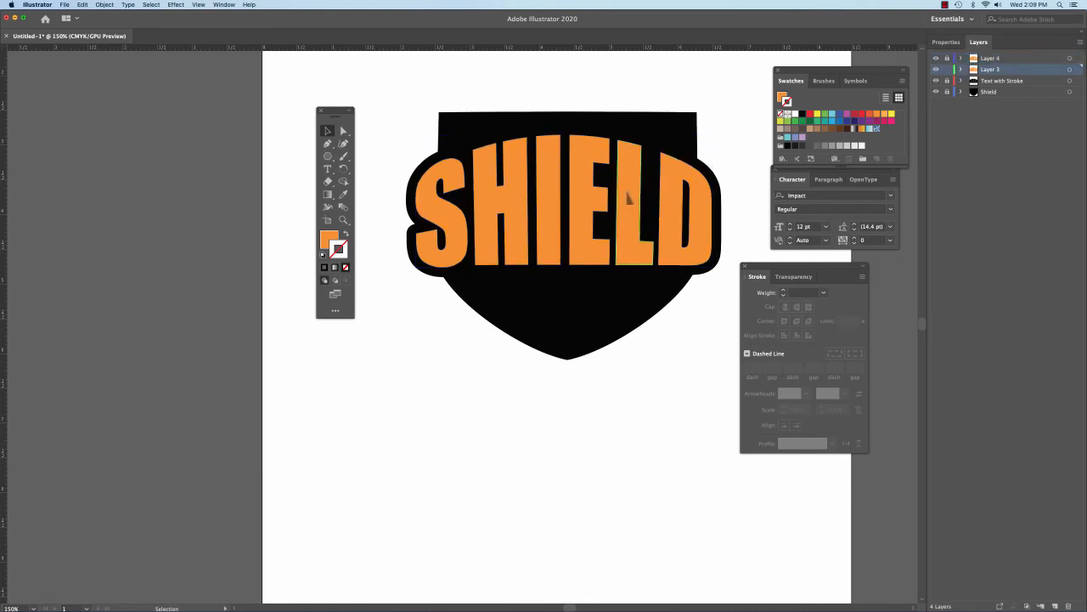
{"action": "left_click", "coordinate": [560, 204]}
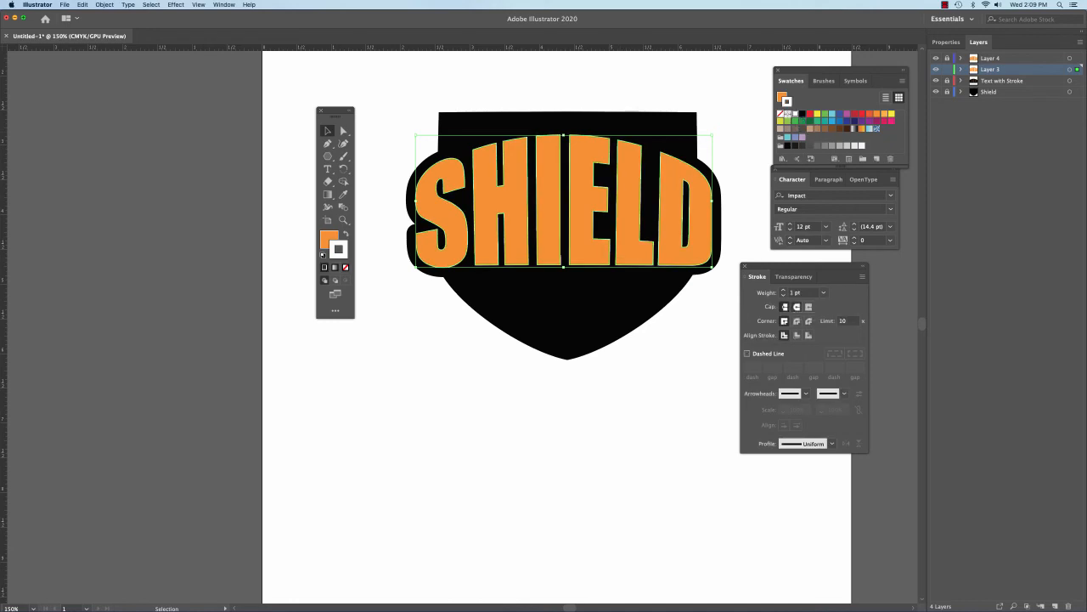
{"action": "left_click", "coordinate": [823, 292]}
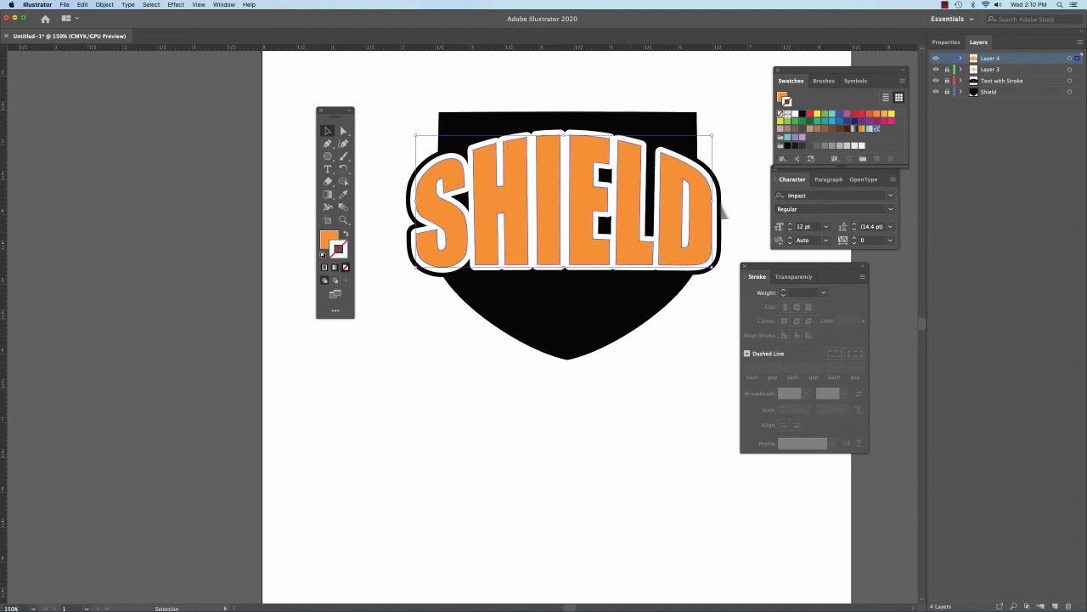
{"action": "left_click", "coordinate": [991, 69]}
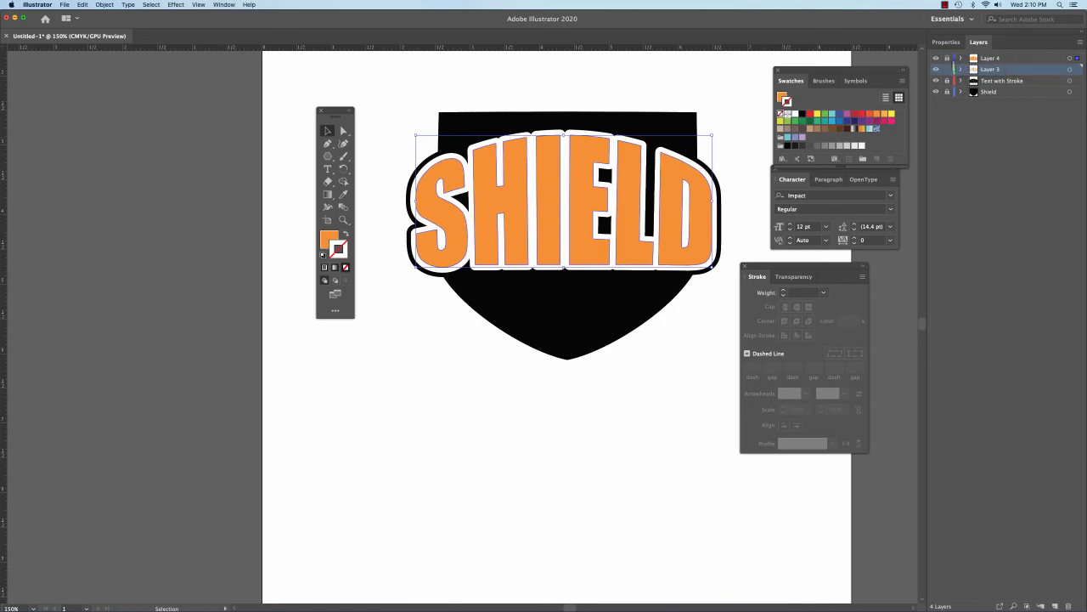
{"action": "left_click", "coordinate": [990, 58]}
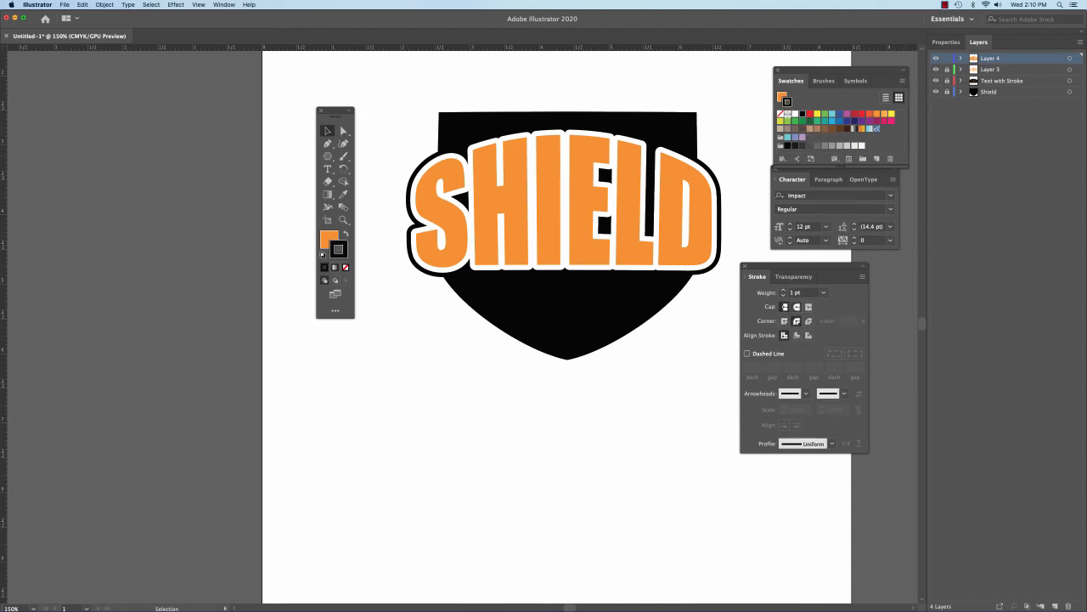
Step: Set the top text copy's black stroke weight to 5 pt
{"action": "type", "text": "5 pt"}
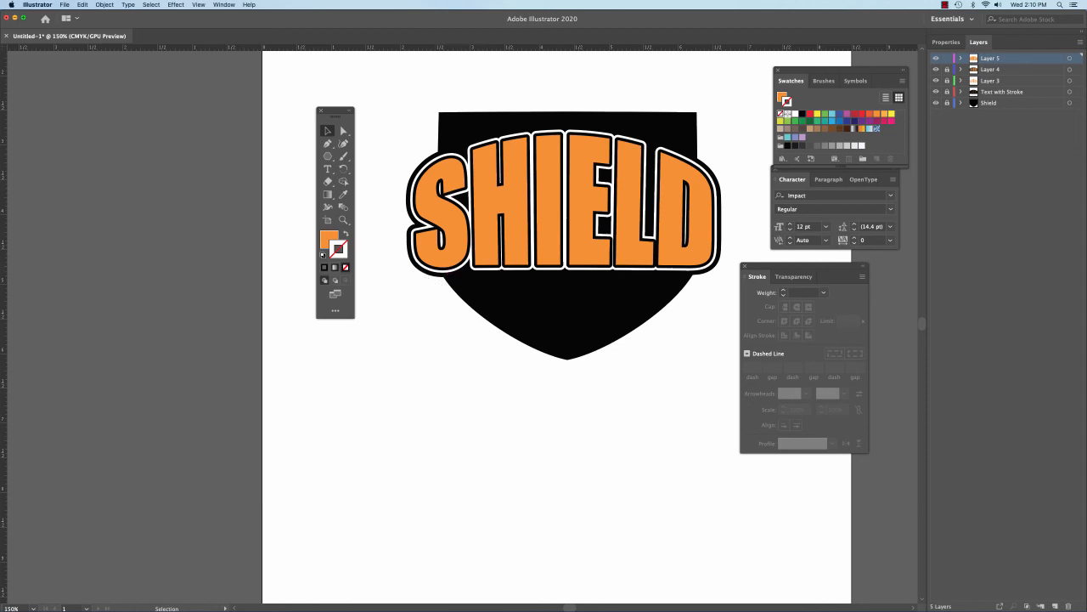
Step: Rename Layer 3 to 'white stroke'
{"action": "left_click", "coordinate": [990, 80]}
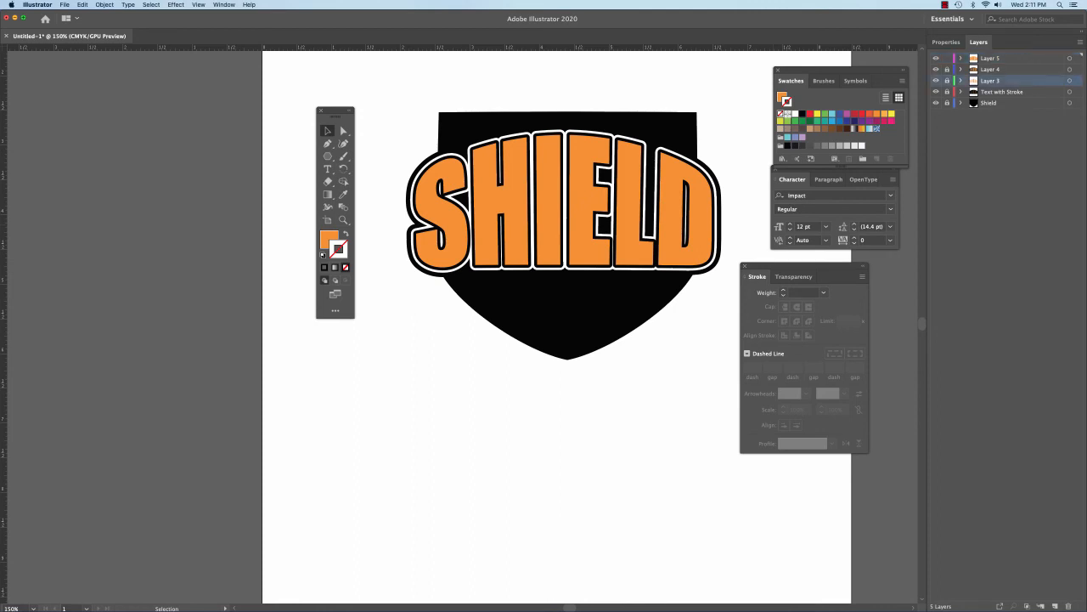
{"action": "double_click", "coordinate": [991, 80]}
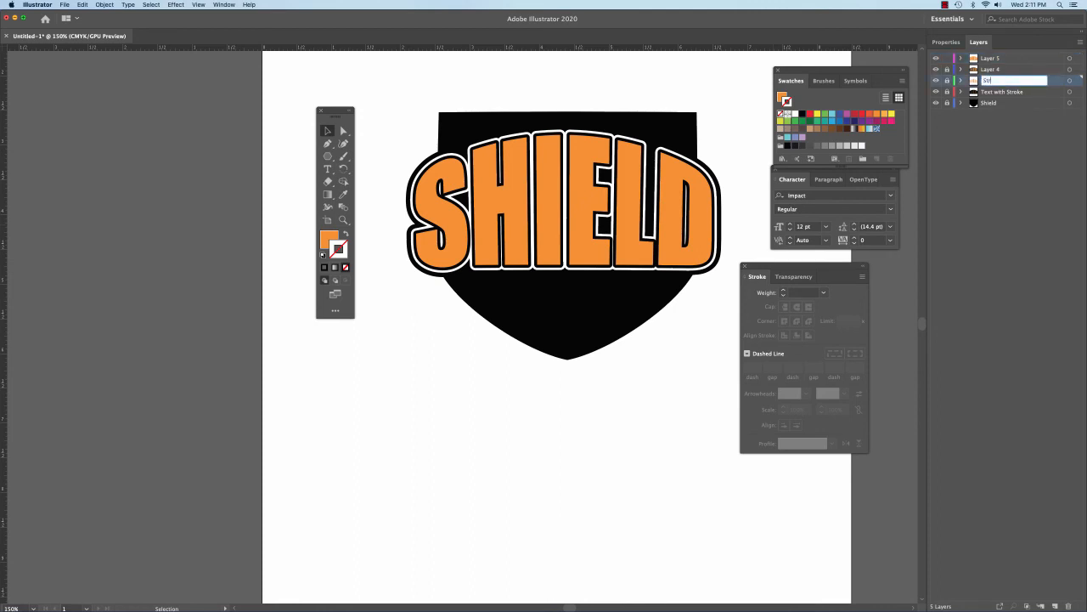
{"action": "type", "text": "white stroke"}
{"action": "left_click", "coordinate": [1015, 58]}
{"action": "type", "text": "text no stroke"}
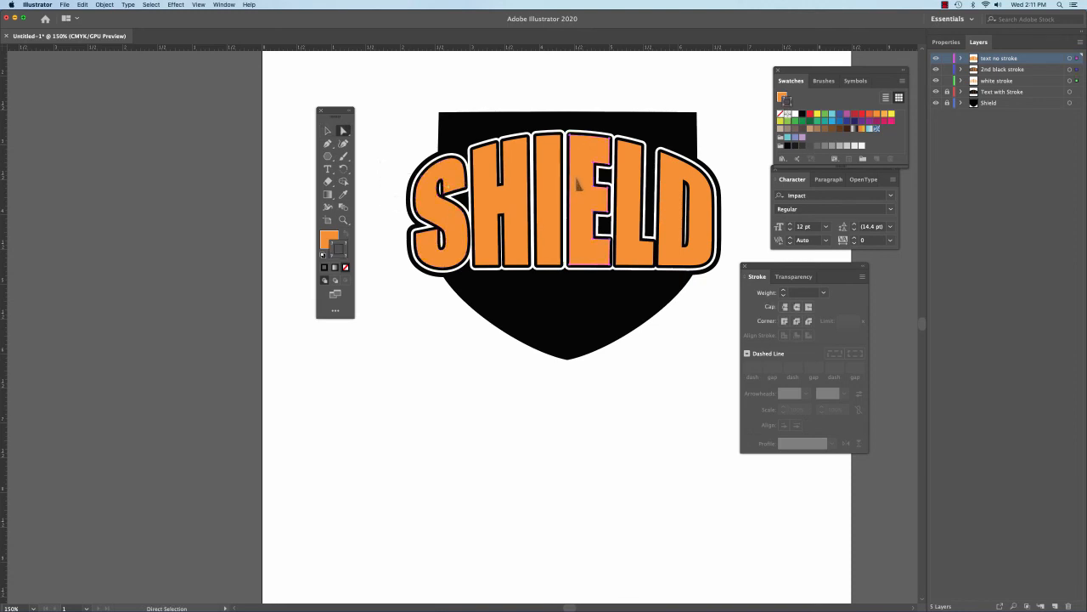
{"action": "left_click", "coordinate": [589, 212]}
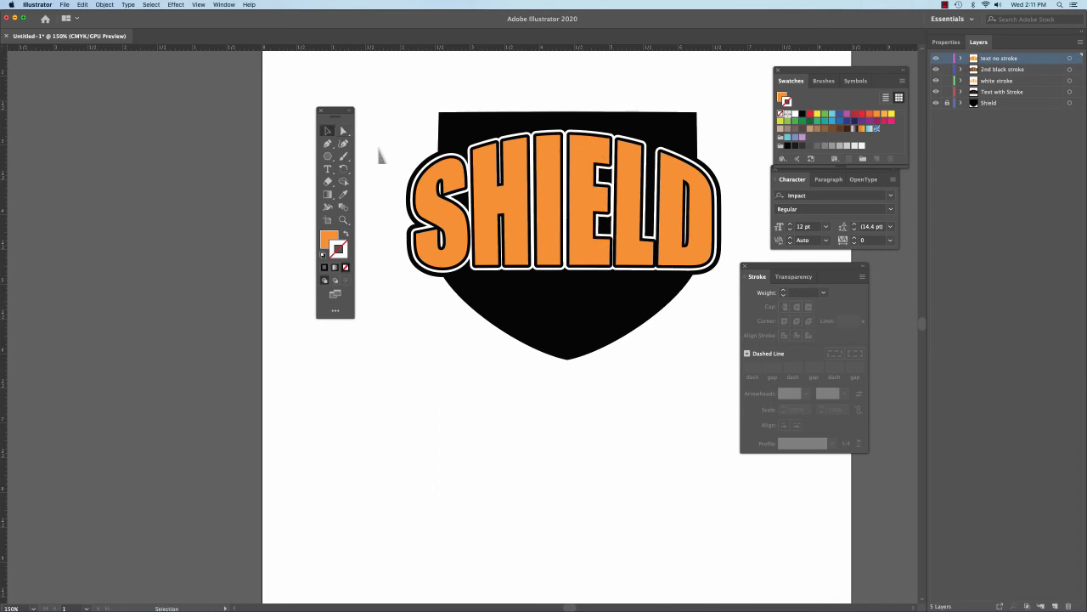
{"action": "left_click", "coordinate": [560, 204]}
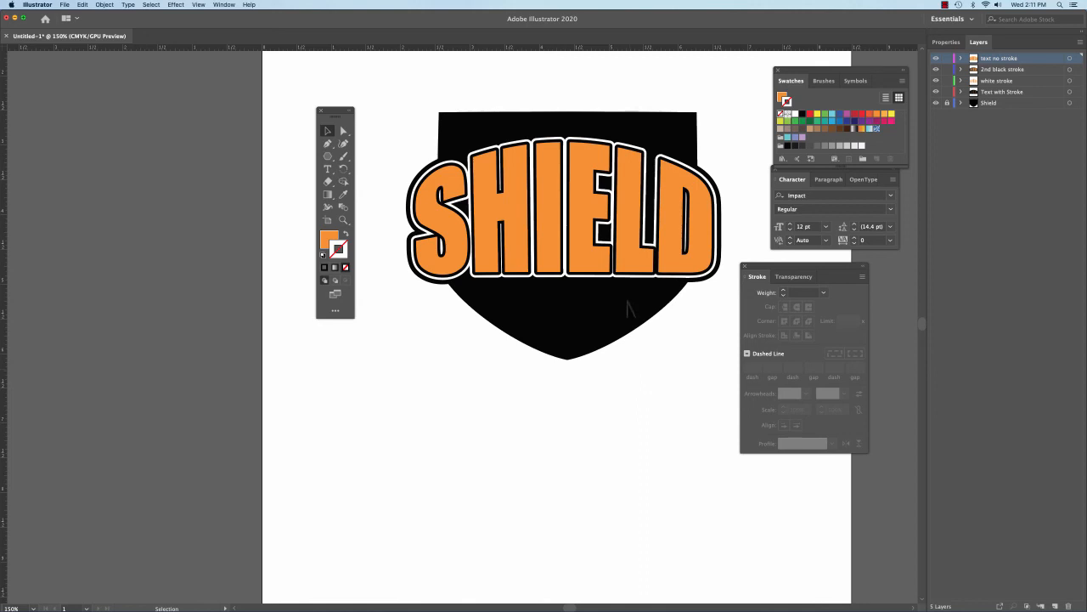
{"action": "mouse_move", "coordinate": [574, 316]}
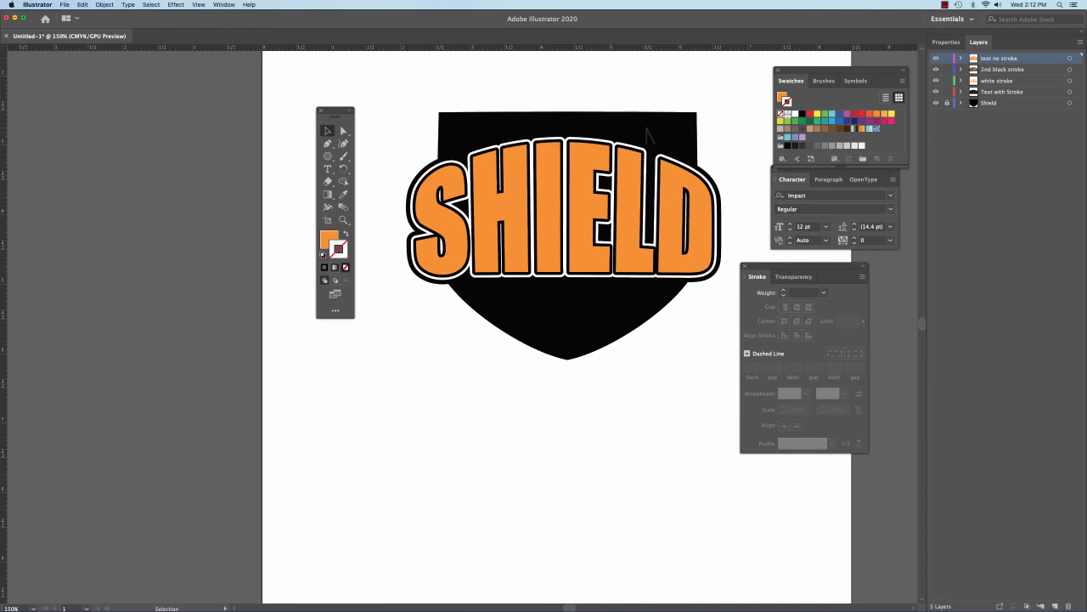
{"action": "mouse_move", "coordinate": [478, 136]}
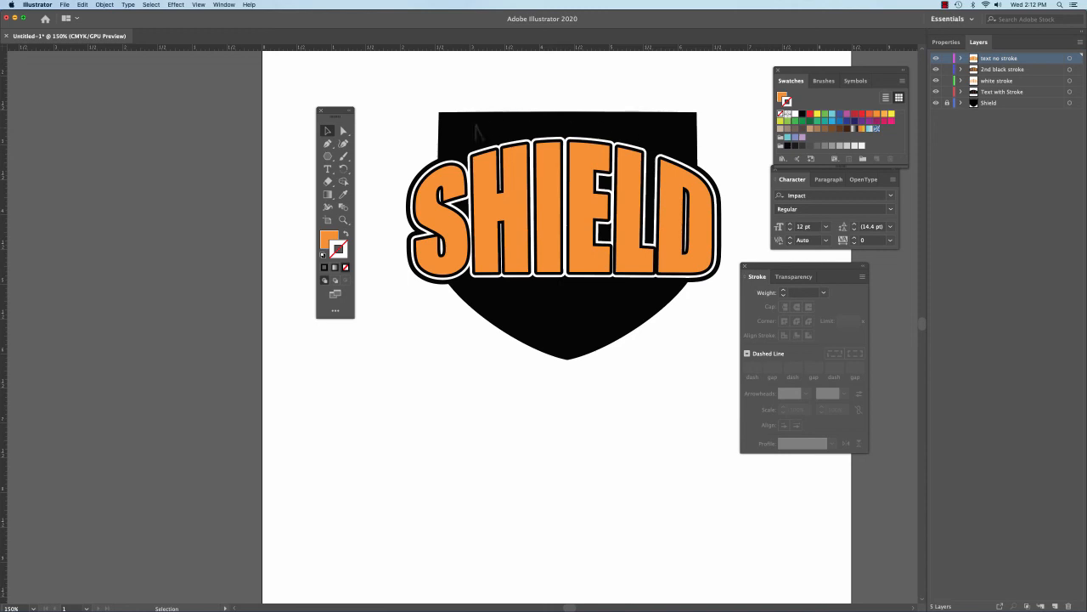